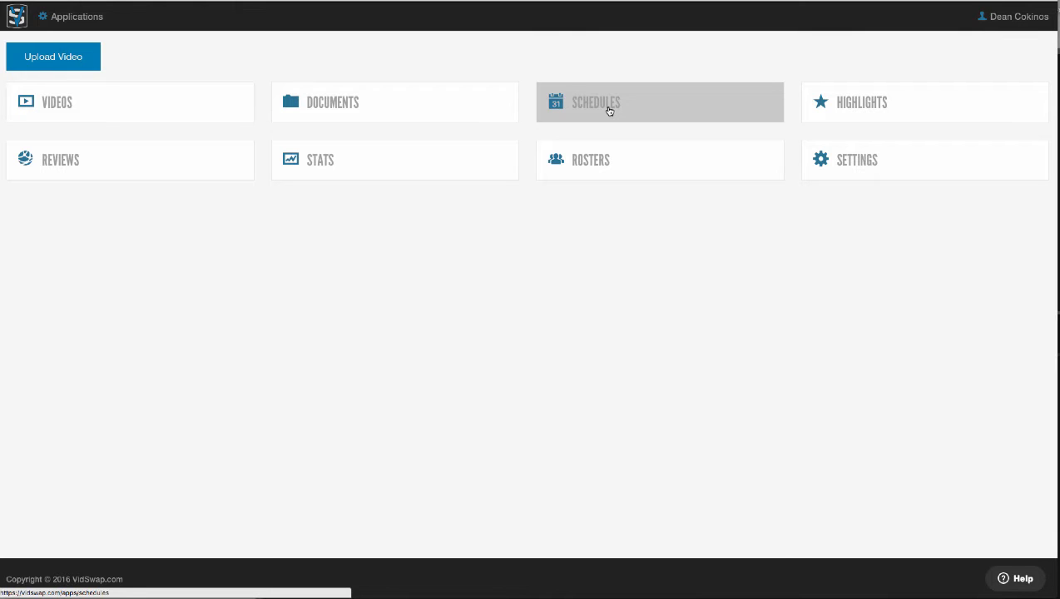
pyautogui.moveTo(632, 115)
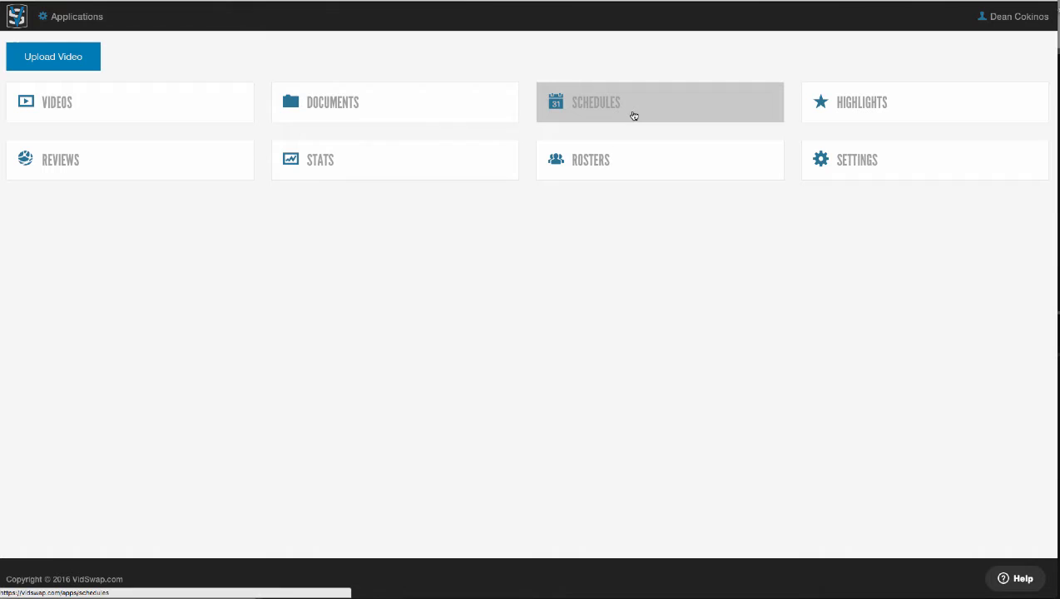
pyautogui.moveTo(359, 103)
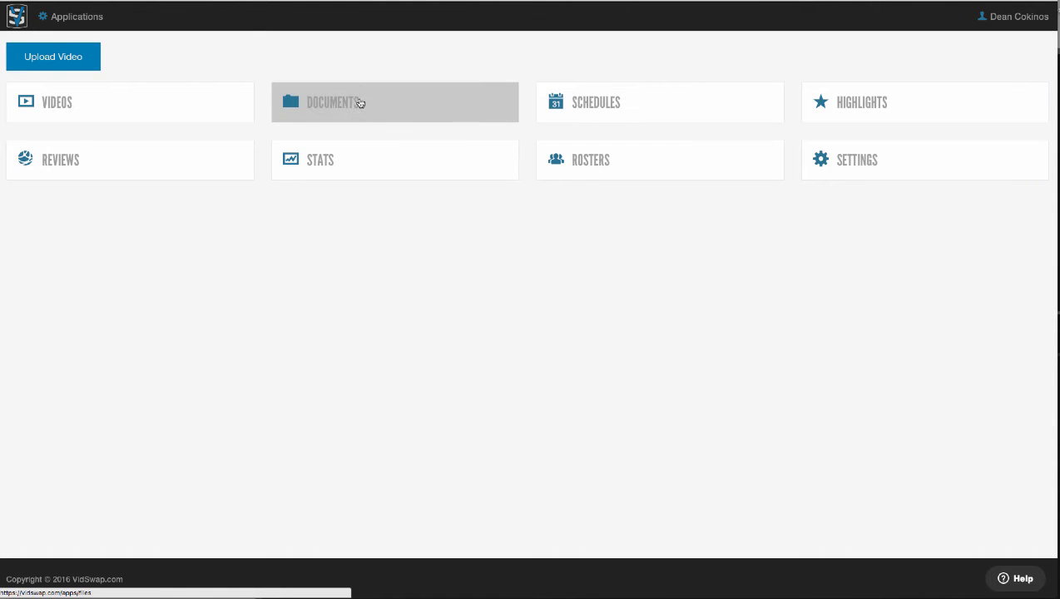
pyautogui.moveTo(356, 103)
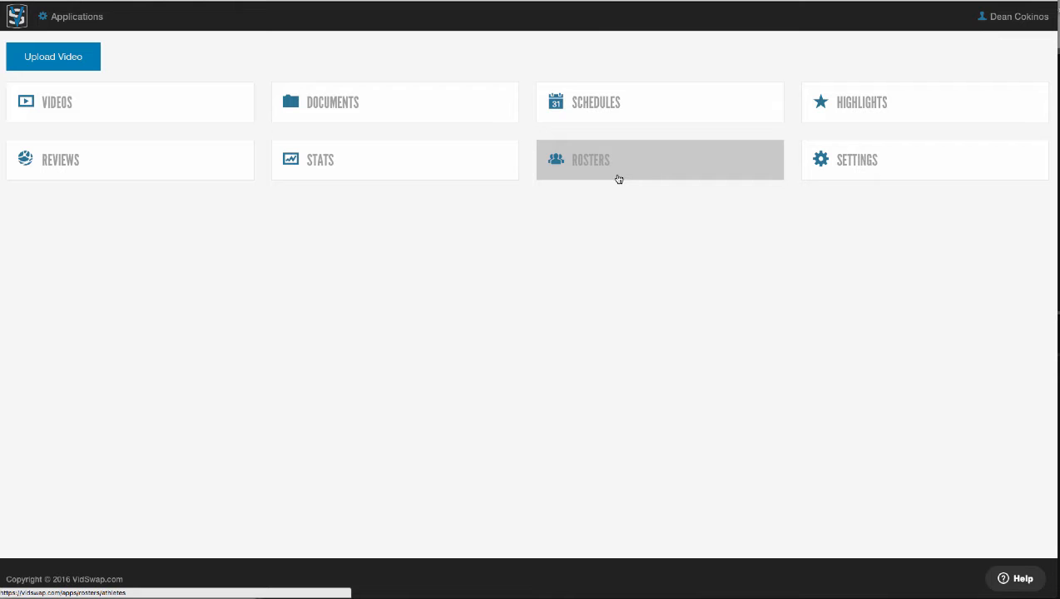
pyautogui.moveTo(785, 190)
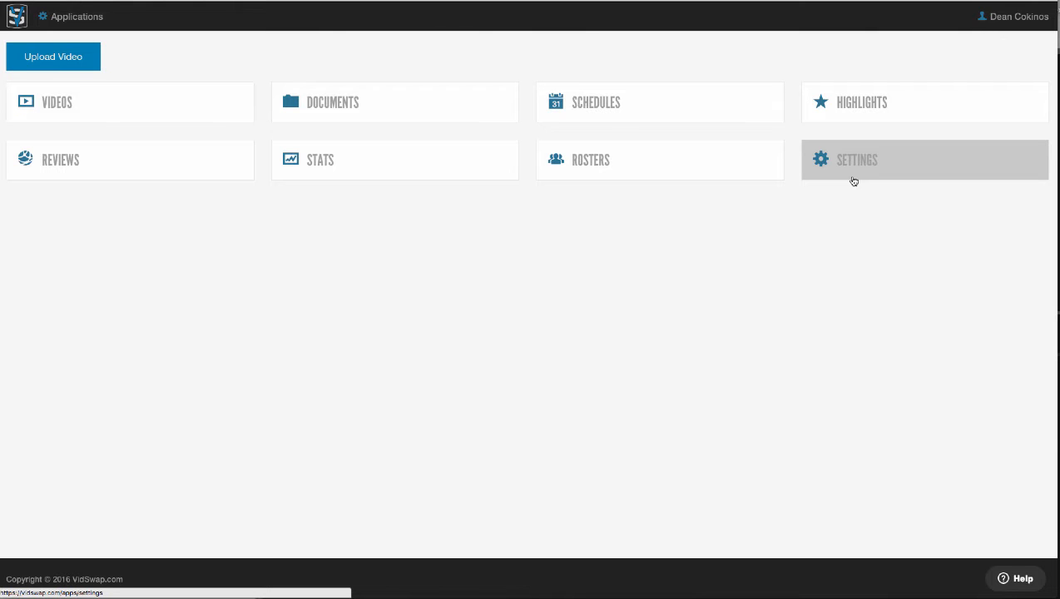
pyautogui.moveTo(453, 288)
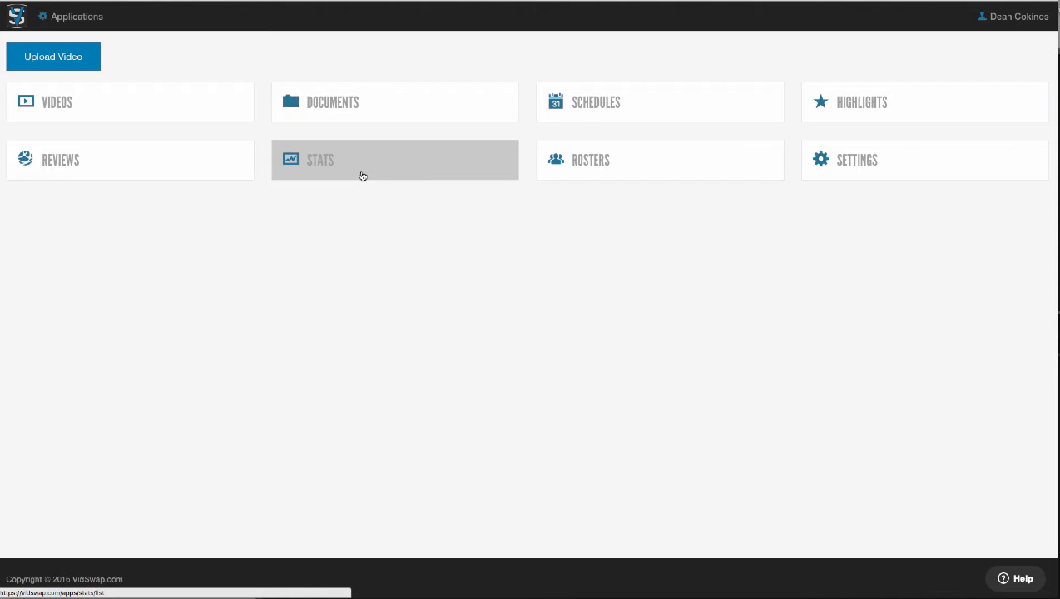
pyautogui.moveTo(621, 275)
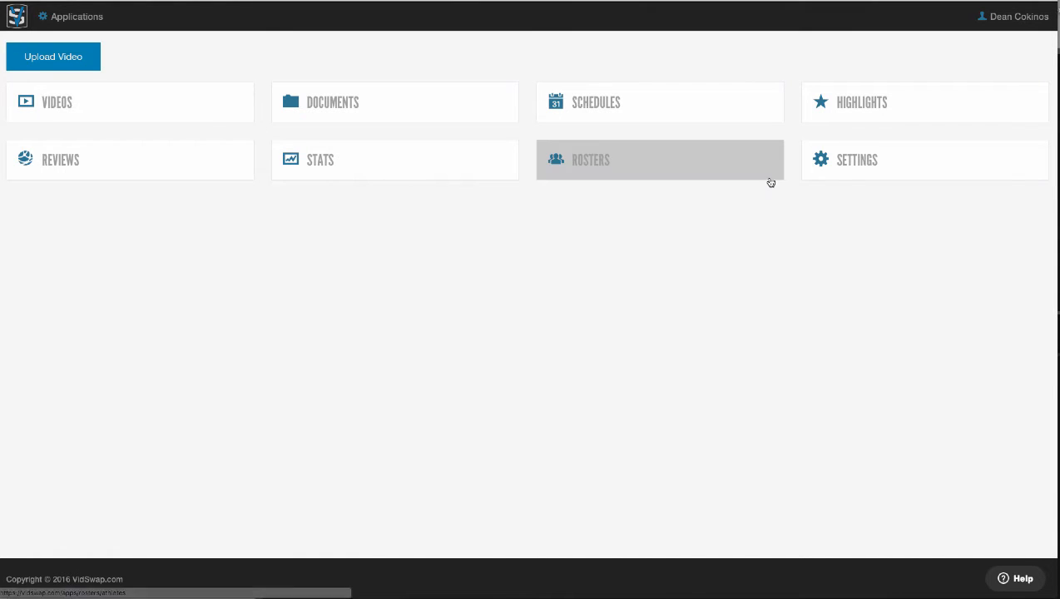
pyautogui.moveTo(964, 101)
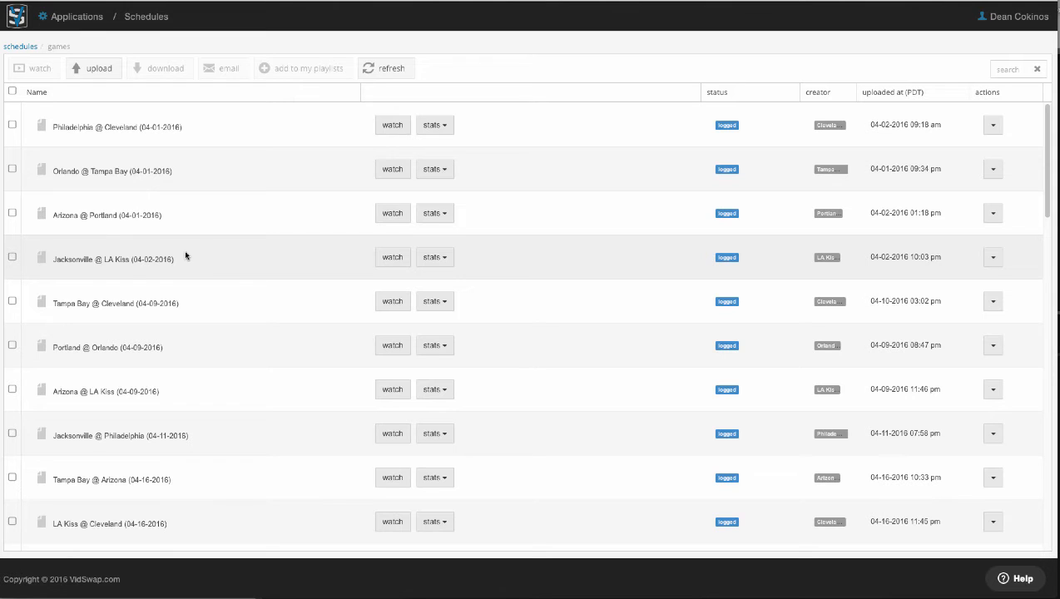
pyautogui.moveTo(107, 226)
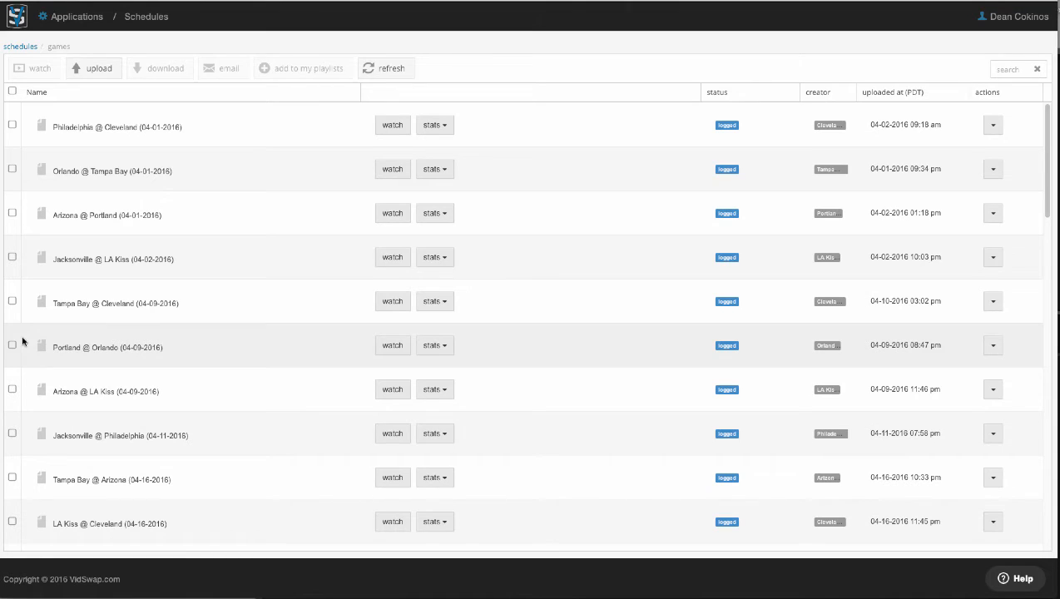
# Step: Search the scheduled games list for 'orla' to show only Orlando games
pyautogui.click(1011, 70)
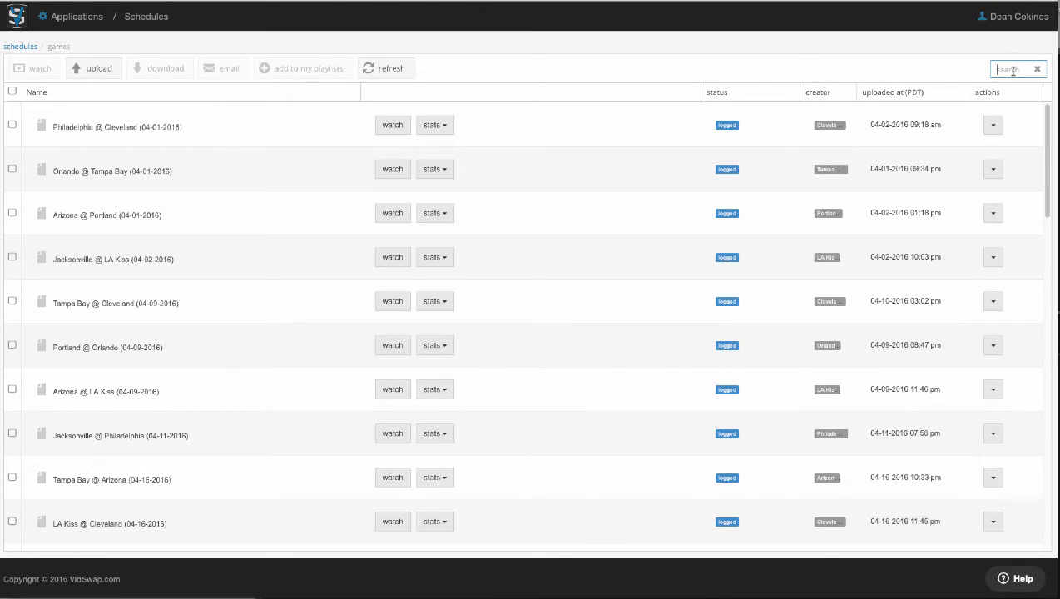
pyautogui.write('orland')
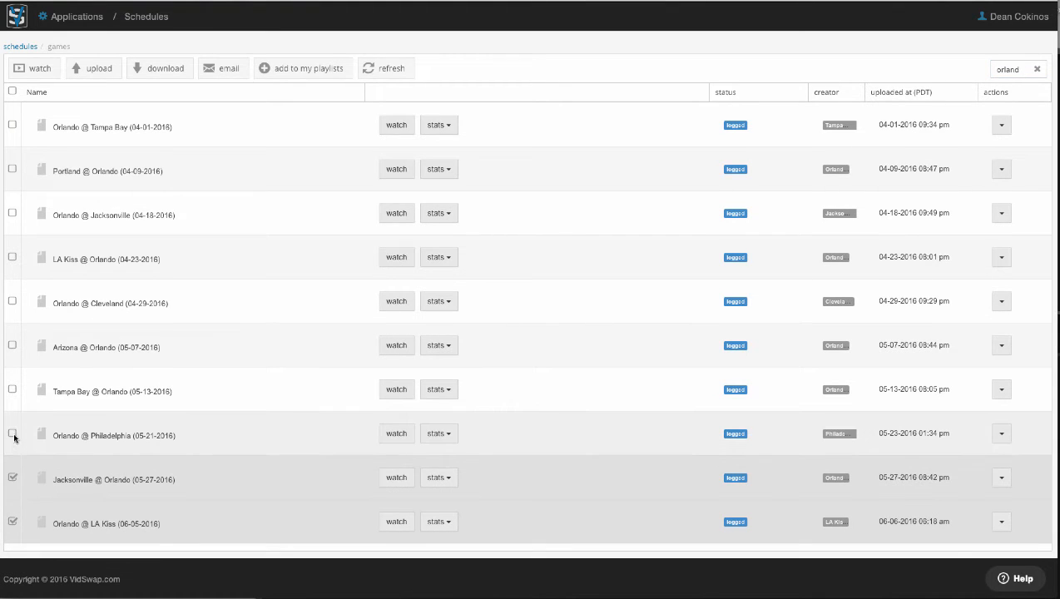
# Step: Select the Orlando game row to review its film and play breakdown
pyautogui.click(13, 390)
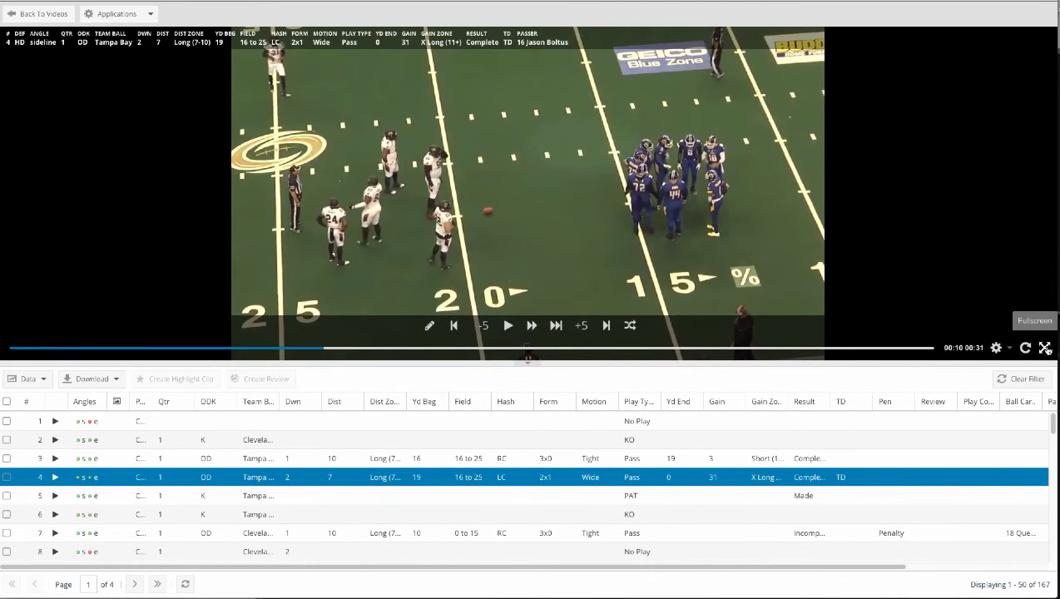
pyautogui.click(1034, 320)
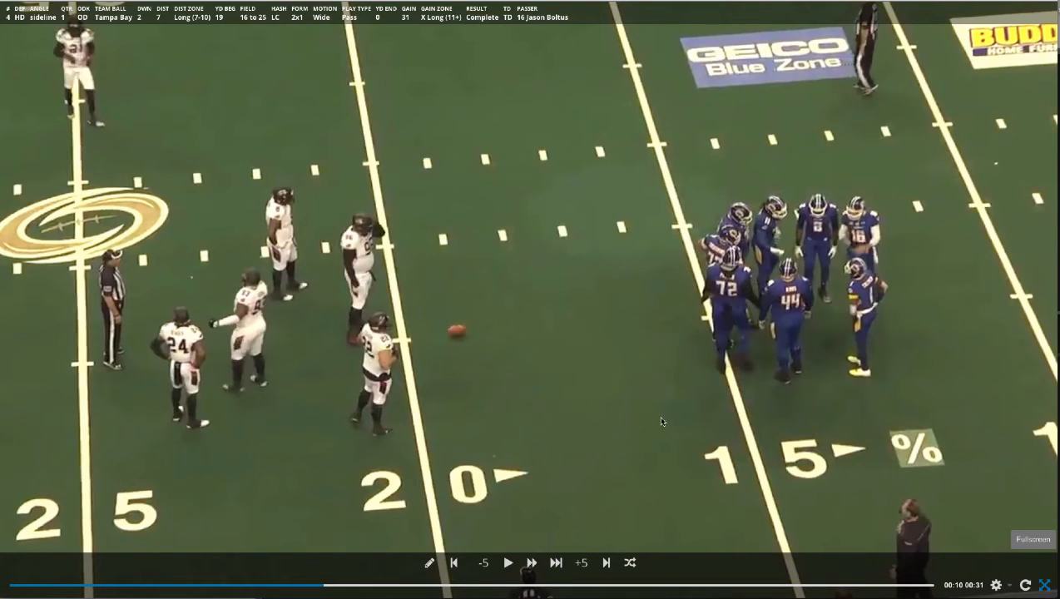
pyautogui.moveTo(872, 331)
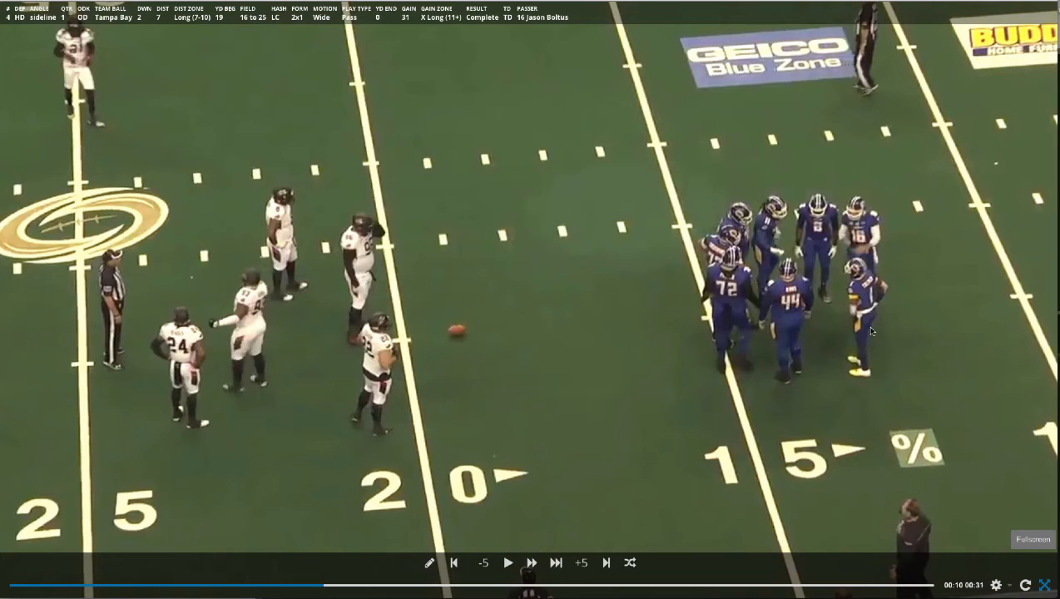
pyautogui.moveTo(553, 491)
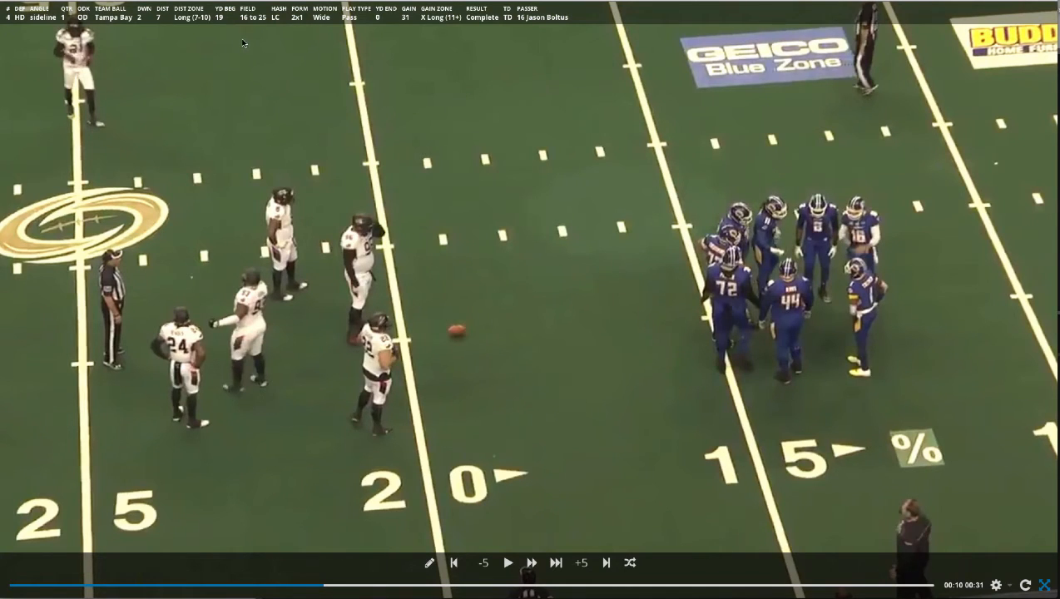
pyautogui.moveTo(551, 332)
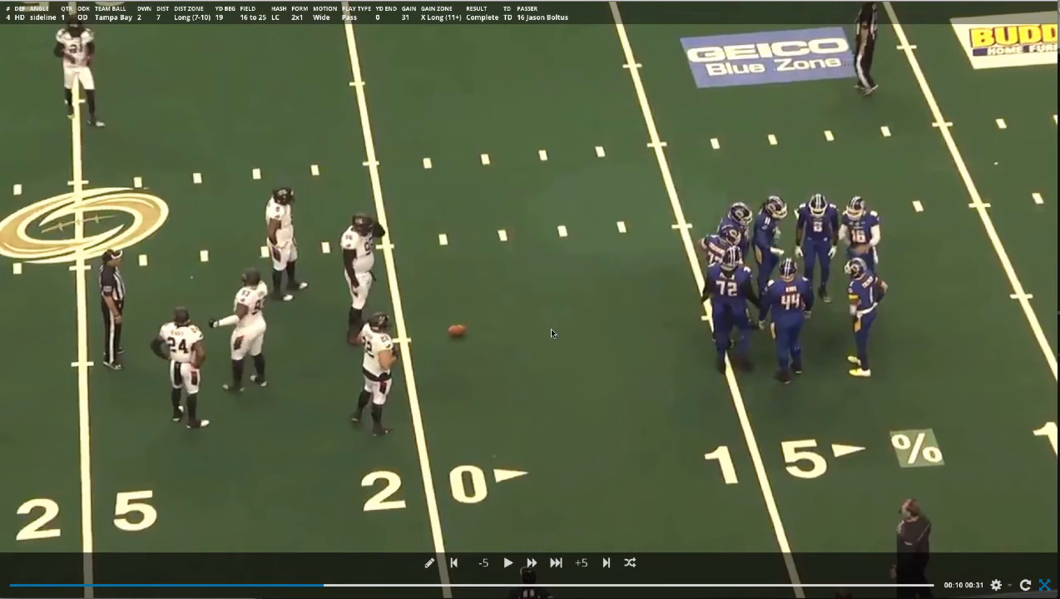
pyautogui.moveTo(507, 562)
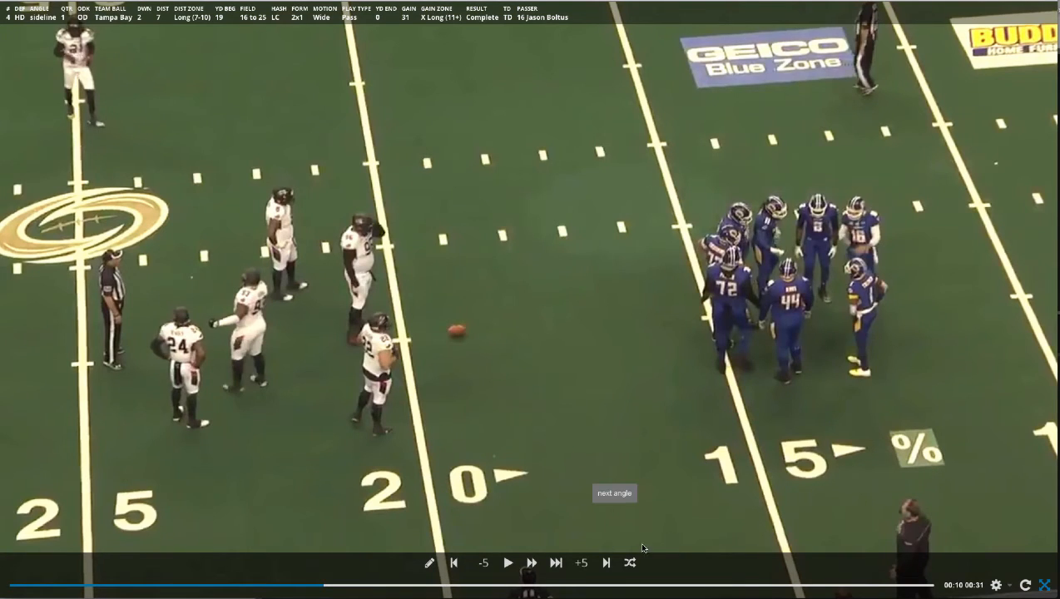
pyautogui.moveTo(655, 547)
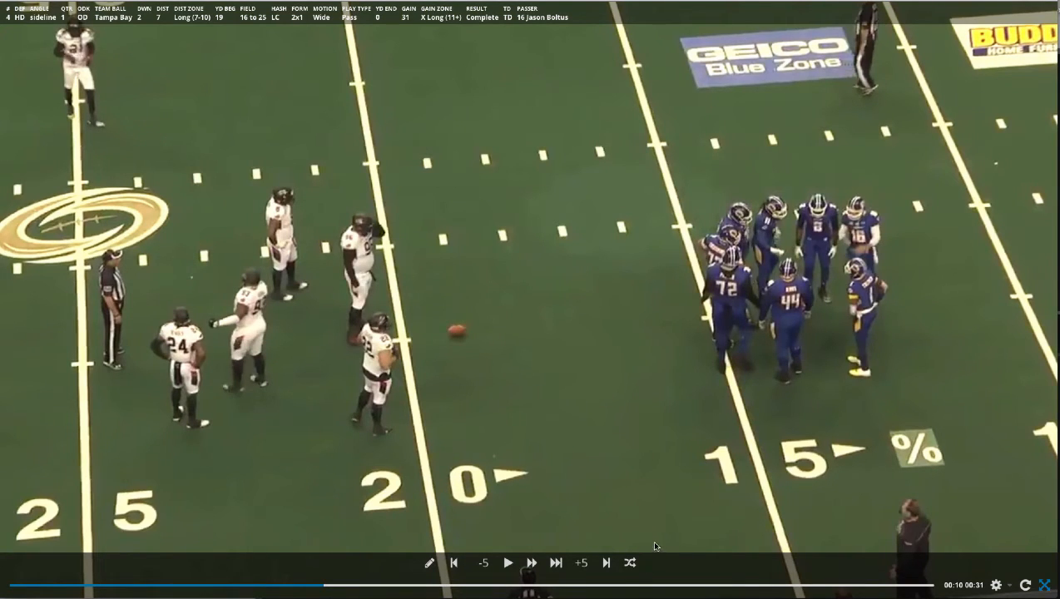
pyautogui.moveTo(639, 521)
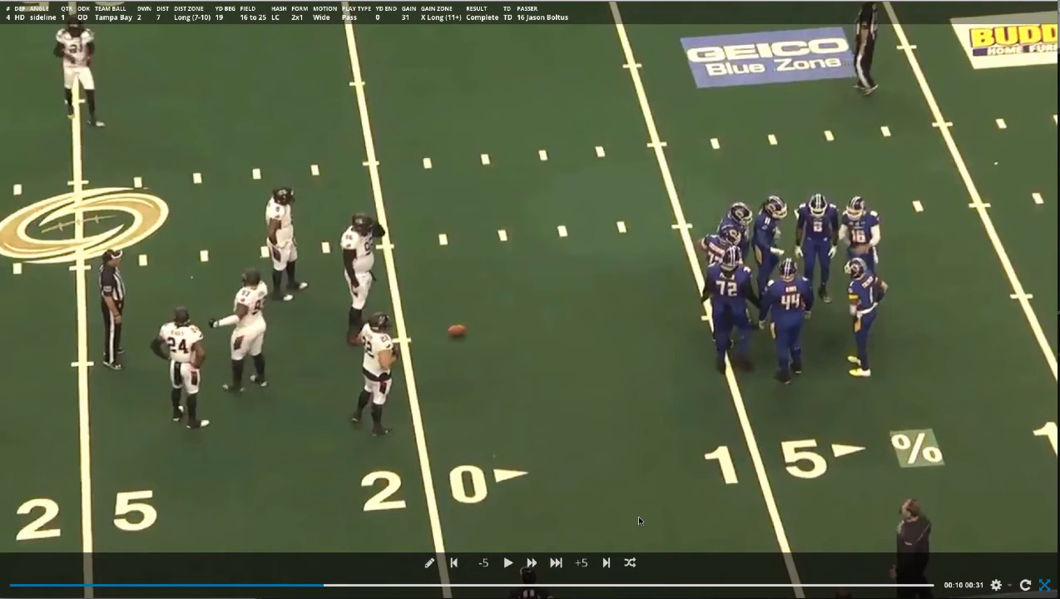
pyautogui.moveTo(700, 406)
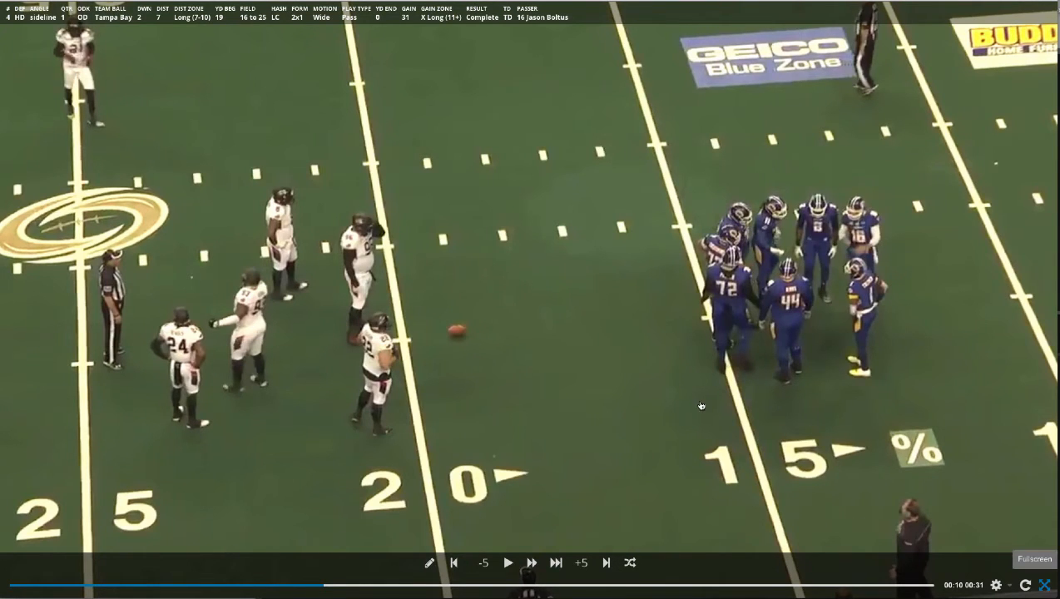
pyautogui.click(1033, 559)
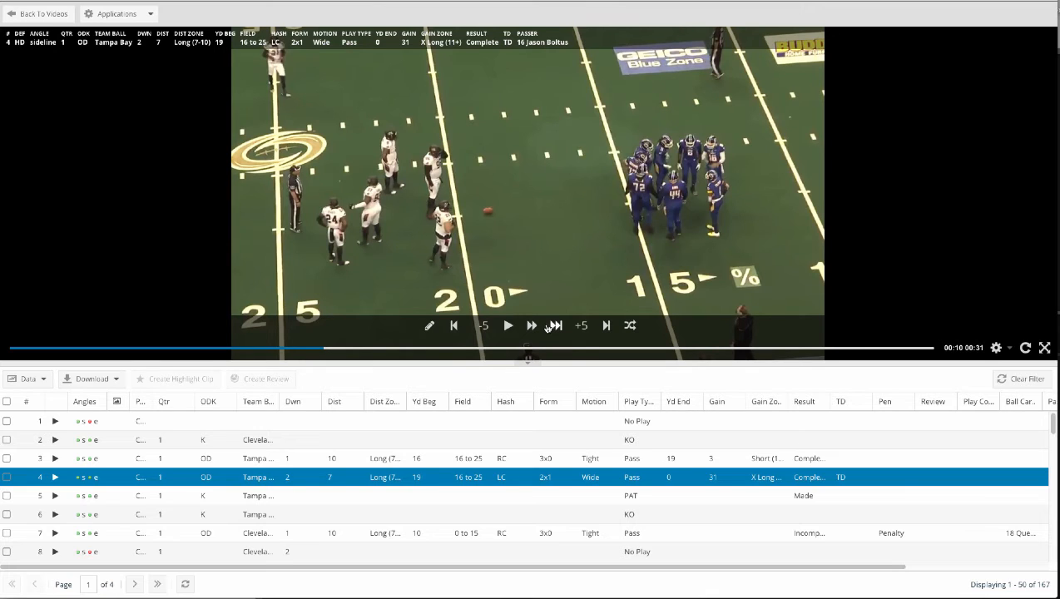
# Step: Advance the film, start telestration and circle a player with his route sketched
pyautogui.click(509, 324)
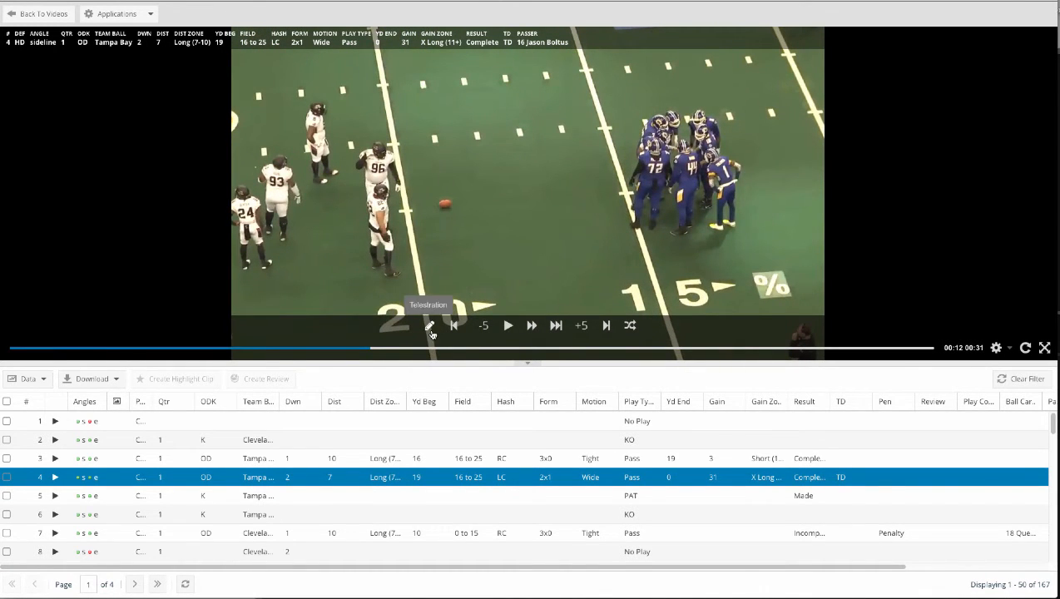
pyautogui.click(430, 324)
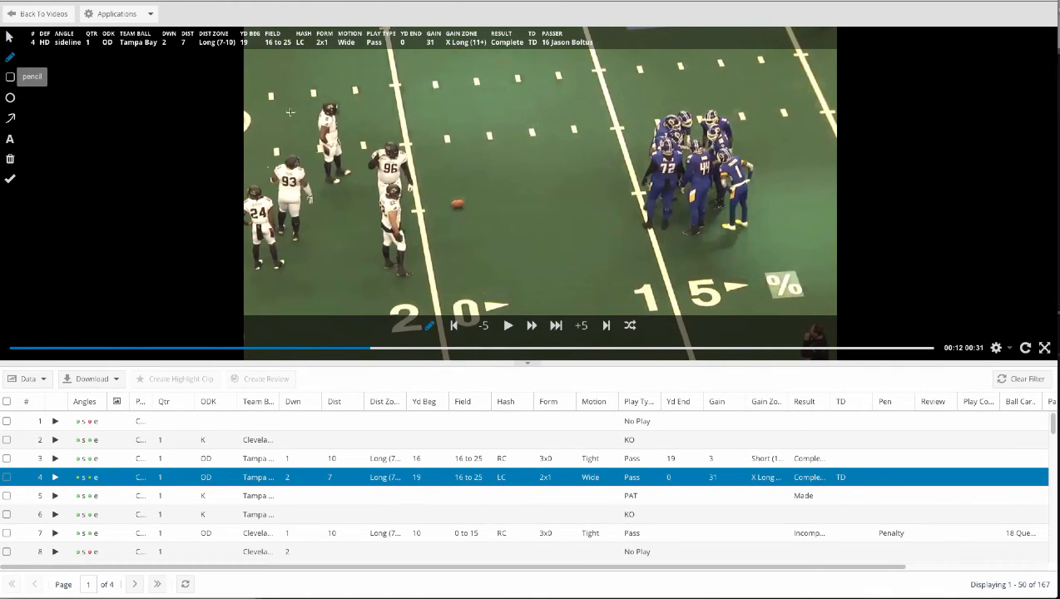
pyautogui.moveTo(307, 131); pyautogui.dragTo(456, 133)
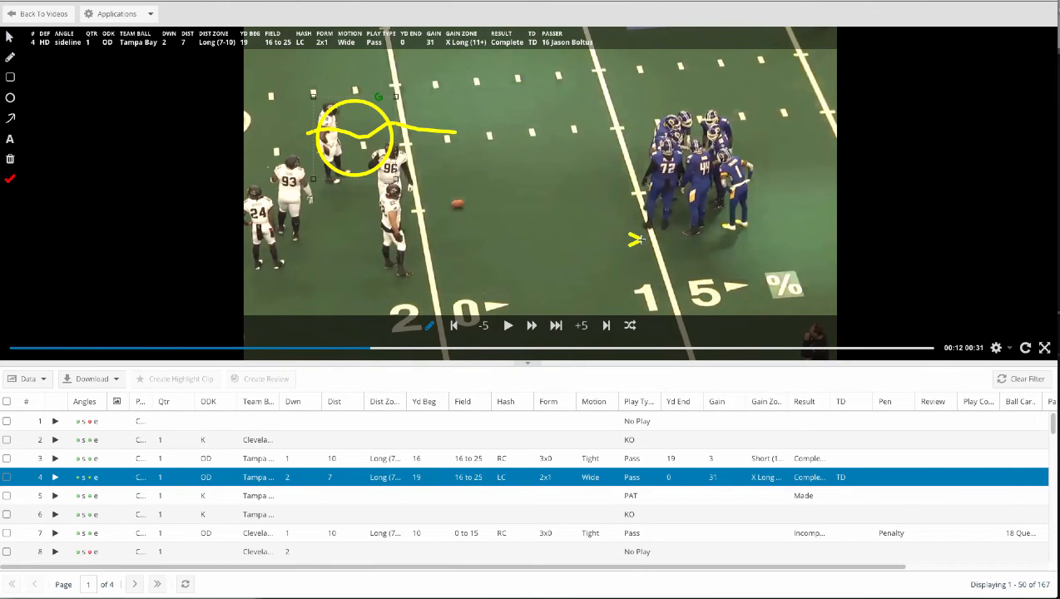
# Step: Draw an arrow from the 15 toward the ball, add a text label and finish the annotation
pyautogui.moveTo(645, 241); pyautogui.dragTo(453, 230)
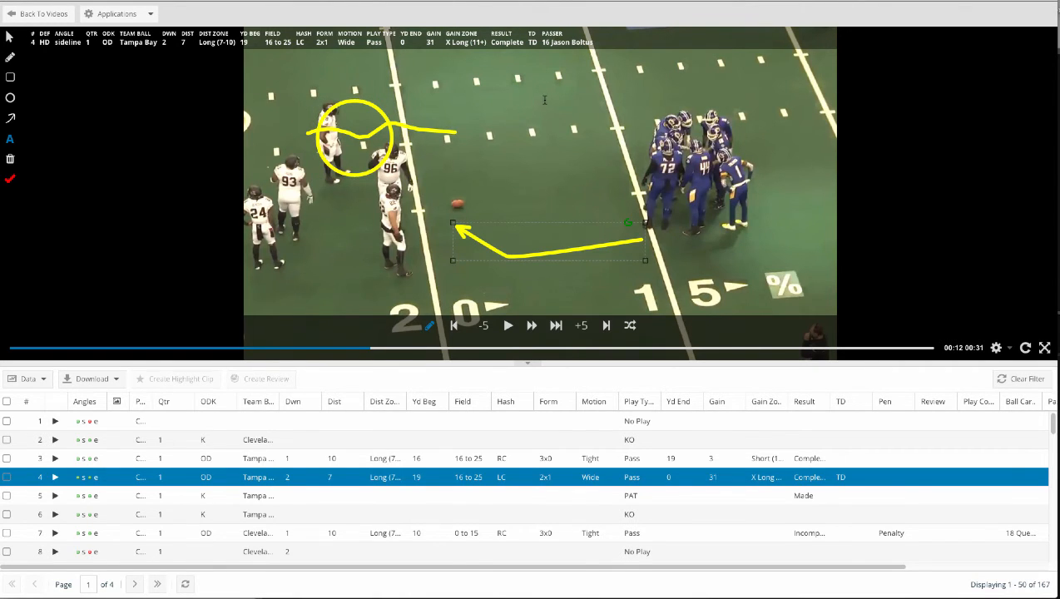
pyautogui.write('mevnrbhg')
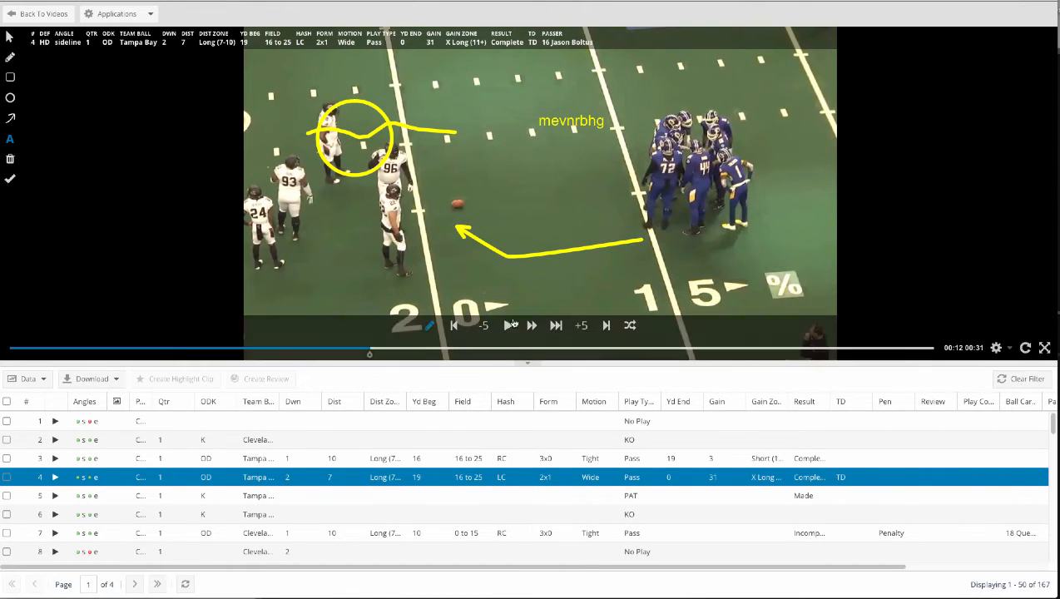
pyautogui.click(509, 324)
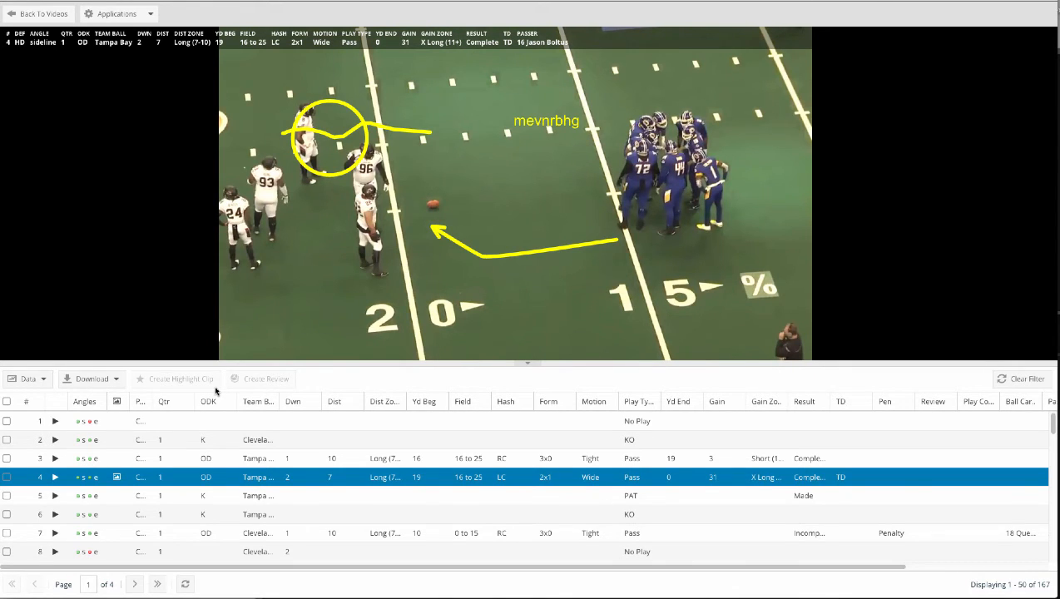
pyautogui.moveTo(456, 386)
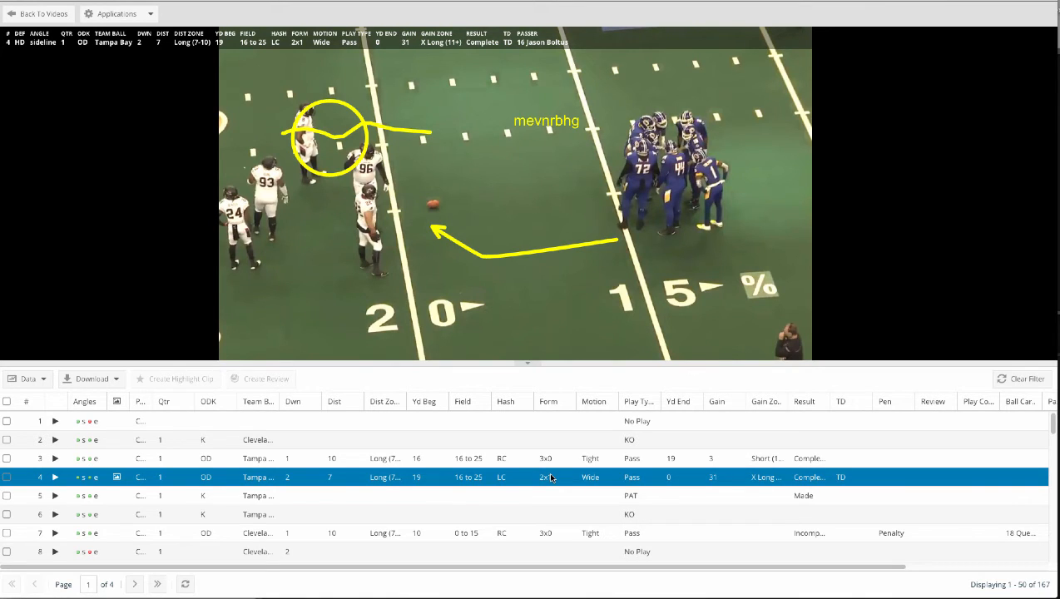
pyautogui.moveTo(629, 464)
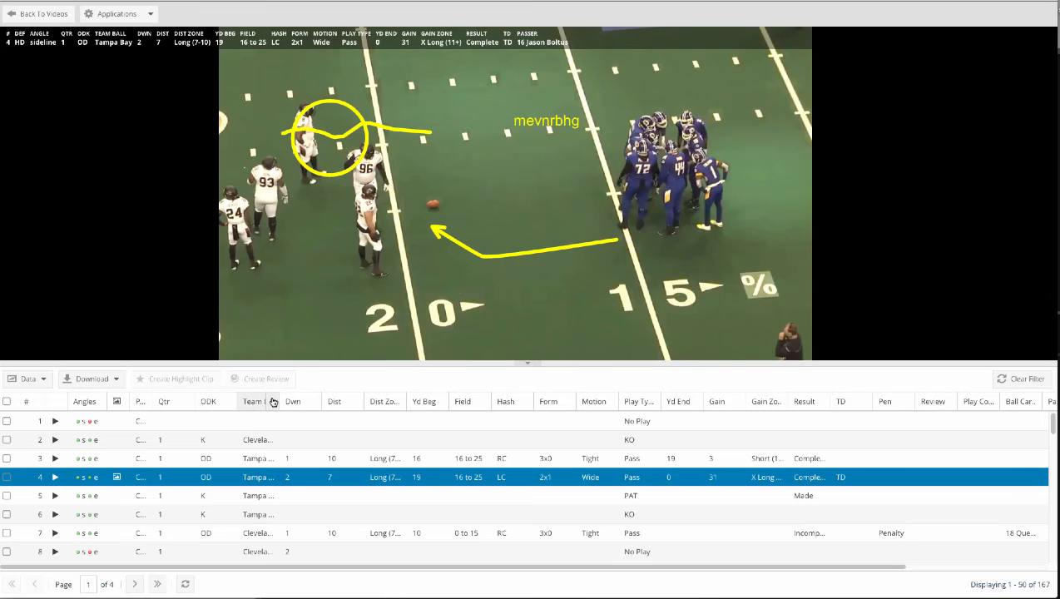
# Step: Filter the Team Ball column to keep only plays where Tampa Bay has the ball
pyautogui.click(272, 401)
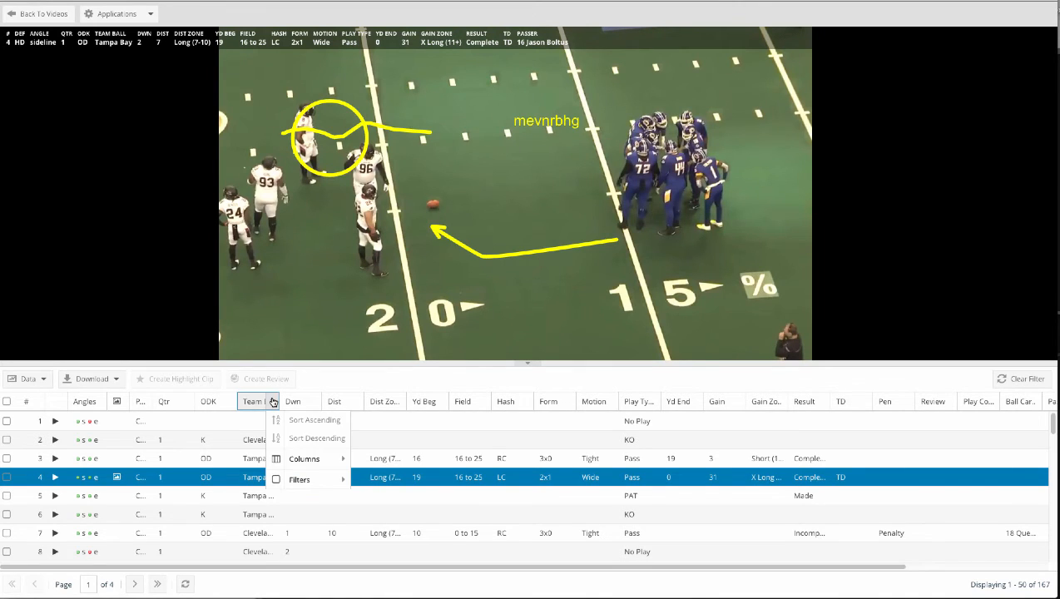
pyautogui.click(299, 479)
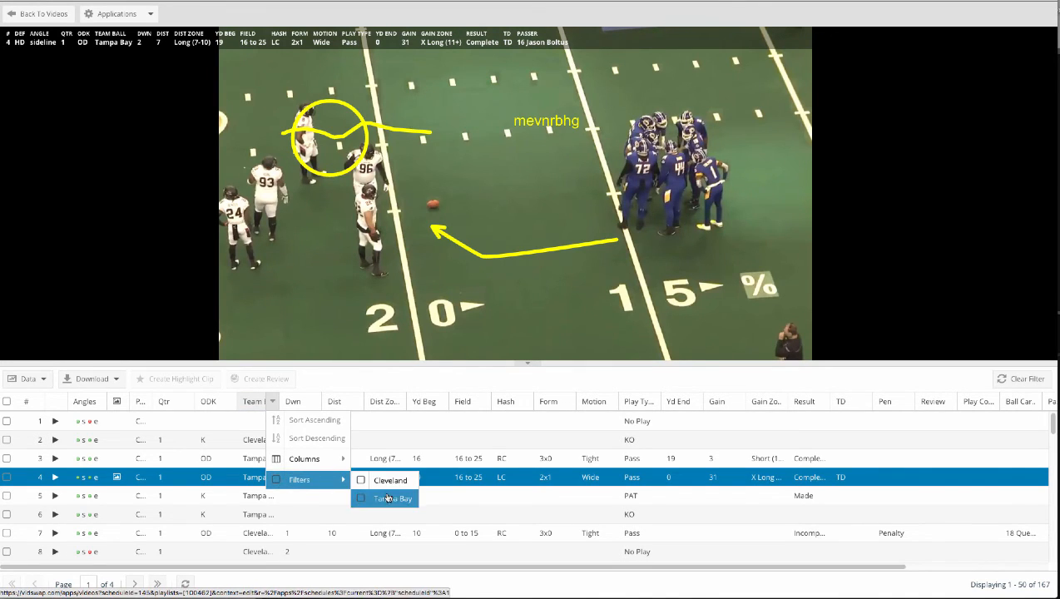
pyautogui.click(361, 498)
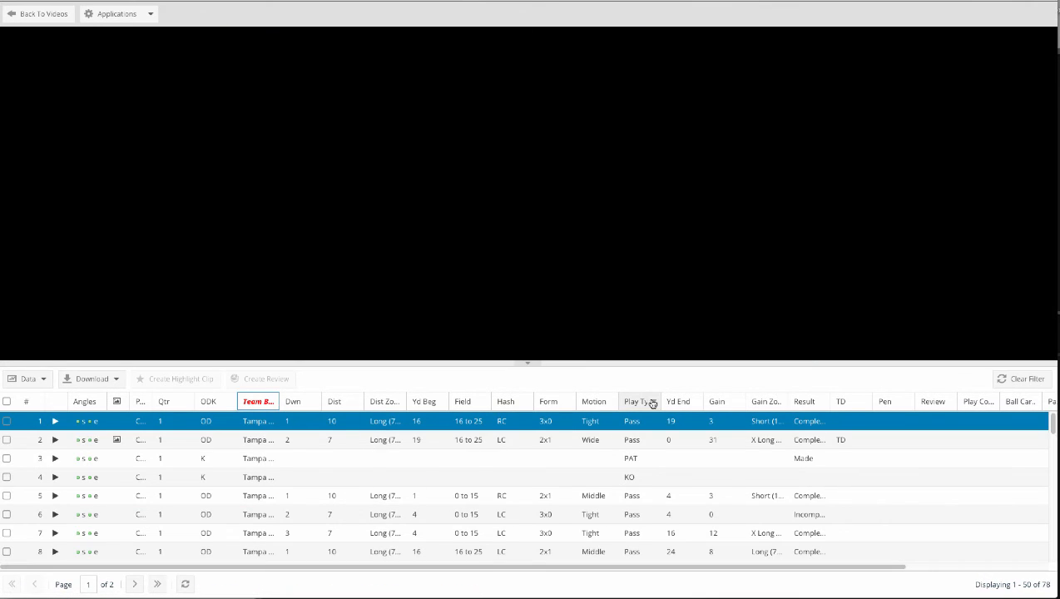
# Step: Filter the Play Type column to Pass, leaving 16 Tampa Bay pass plays
pyautogui.click(652, 401)
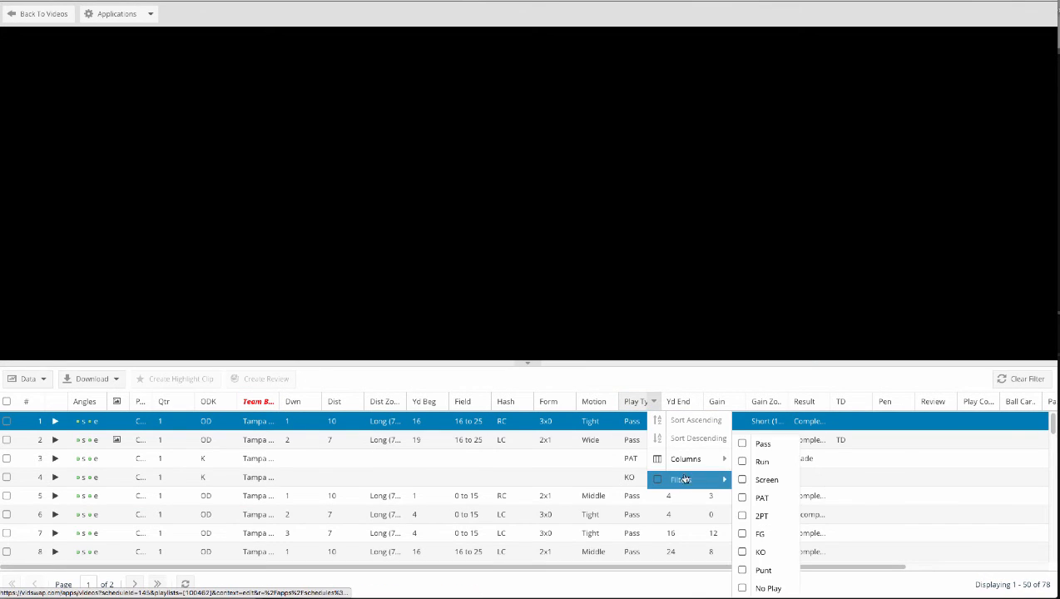
pyautogui.click(742, 443)
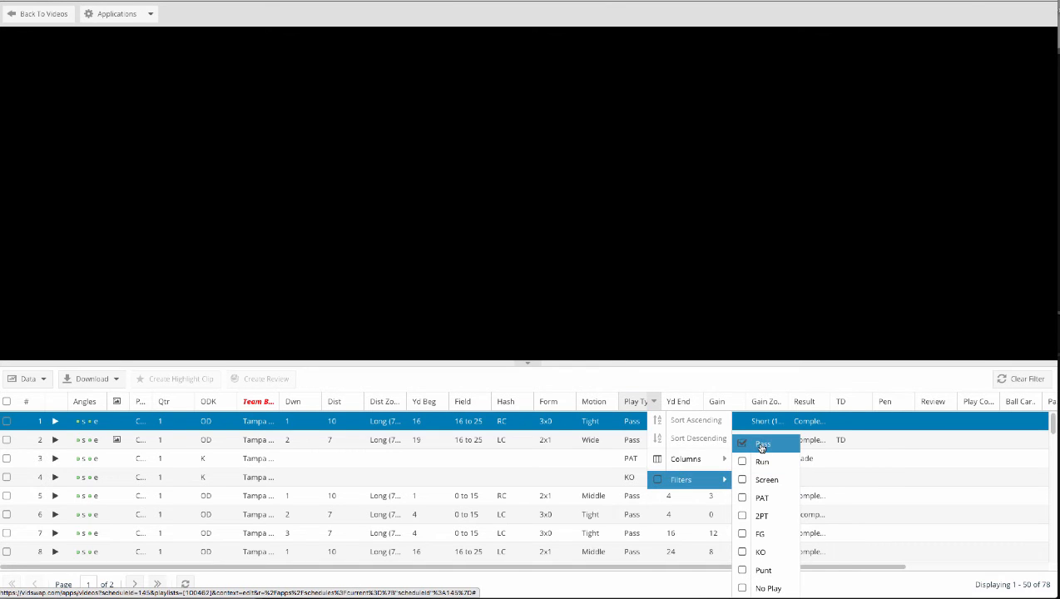
pyautogui.click(762, 442)
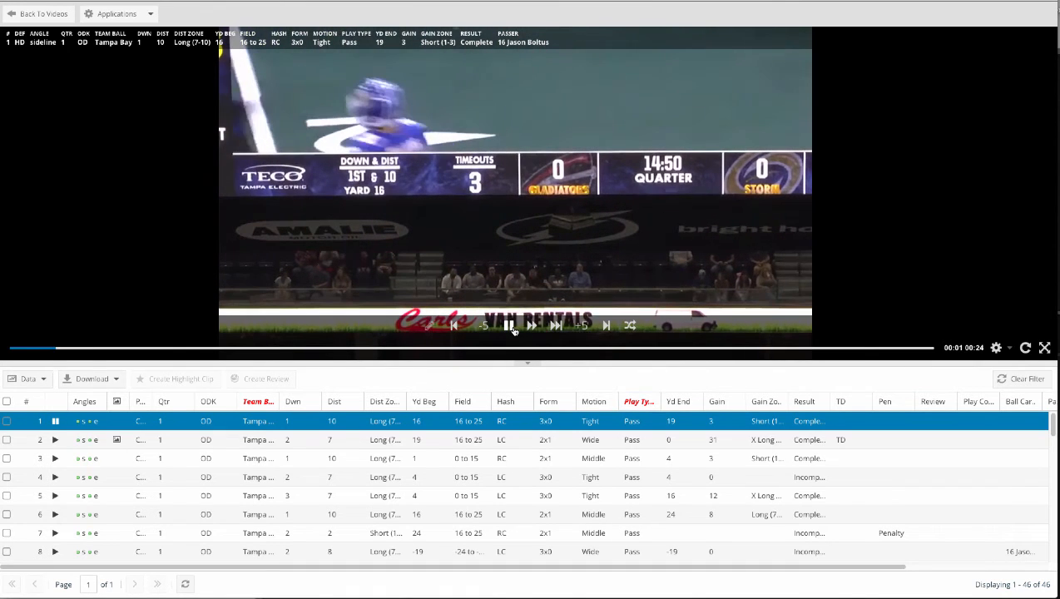
pyautogui.scroll(-3)
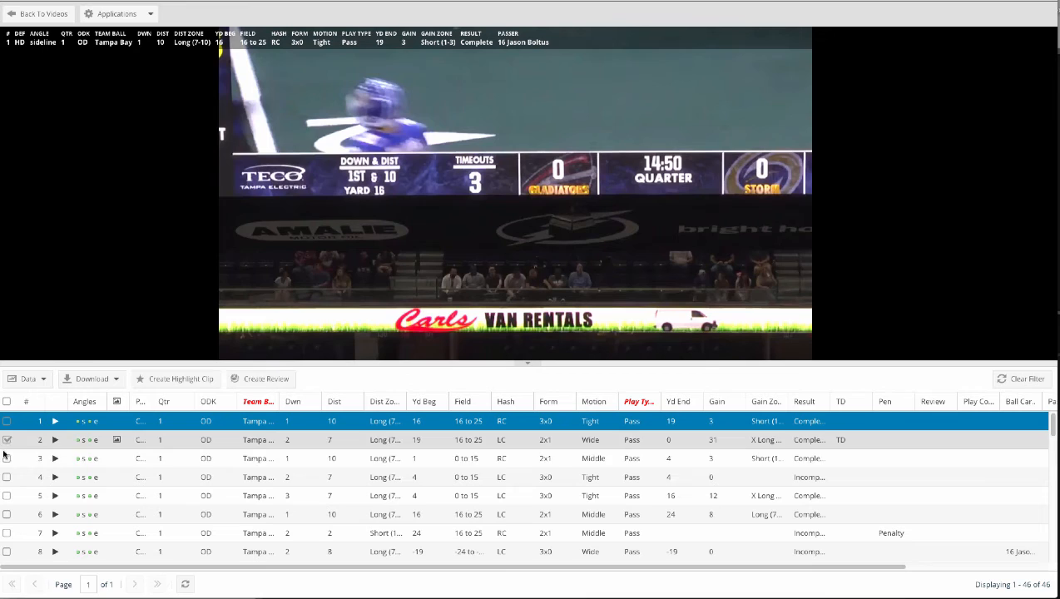
# Step: Check the first three Tampa Bay pass plays for sharing
pyautogui.click(7, 459)
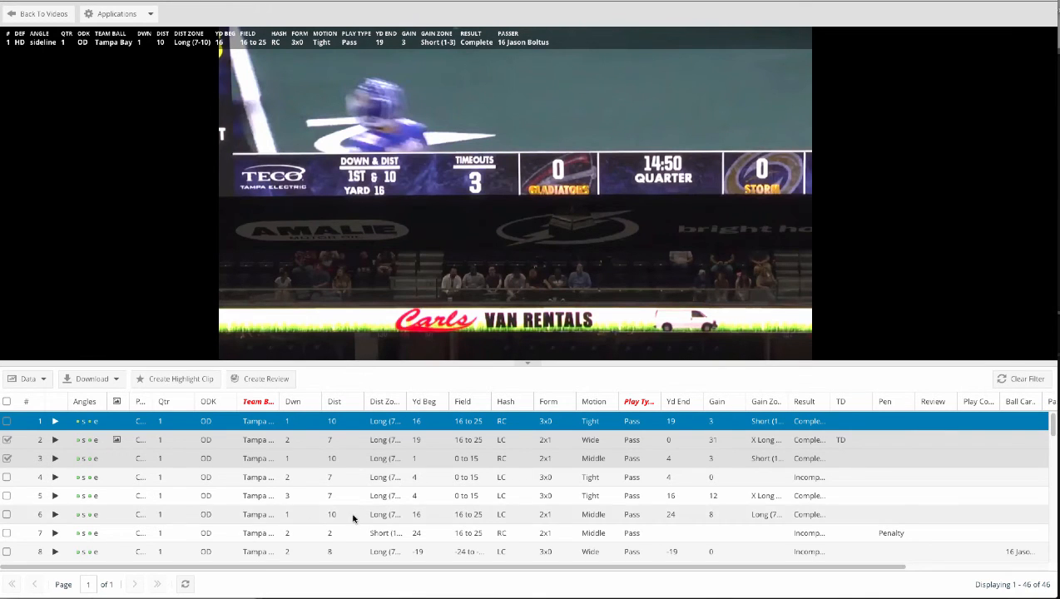
pyautogui.click(27, 380)
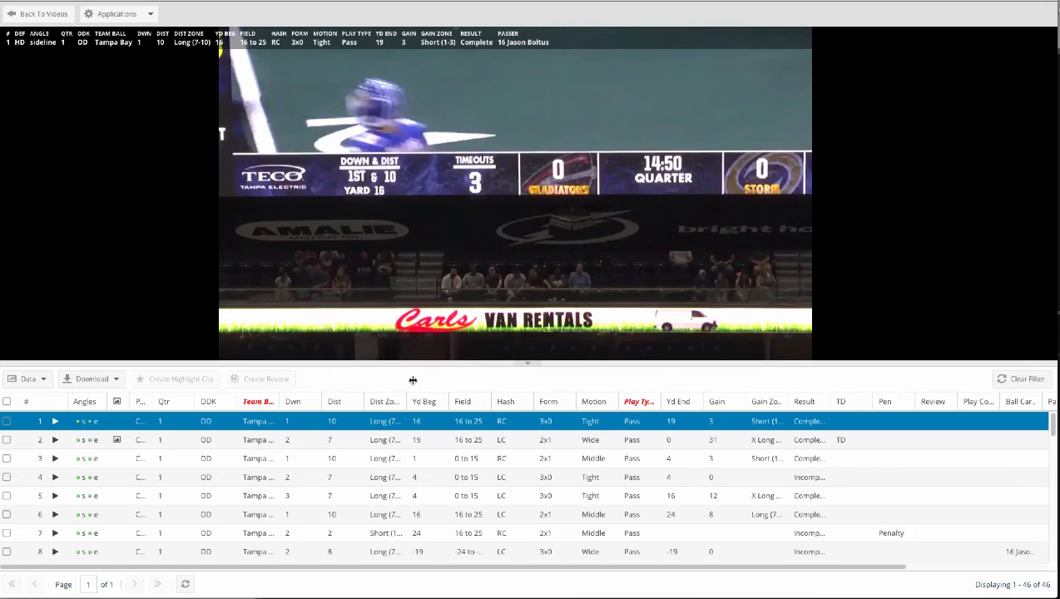
pyautogui.click(7, 439)
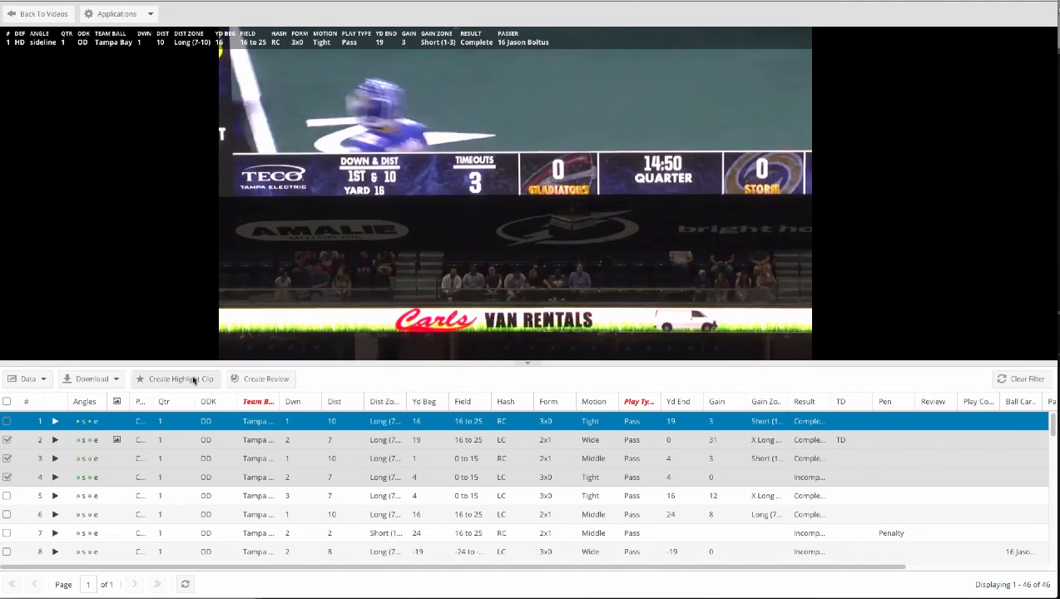
# Step: Start a new review from the marked plays using the sideline camera angle
pyautogui.click(179, 379)
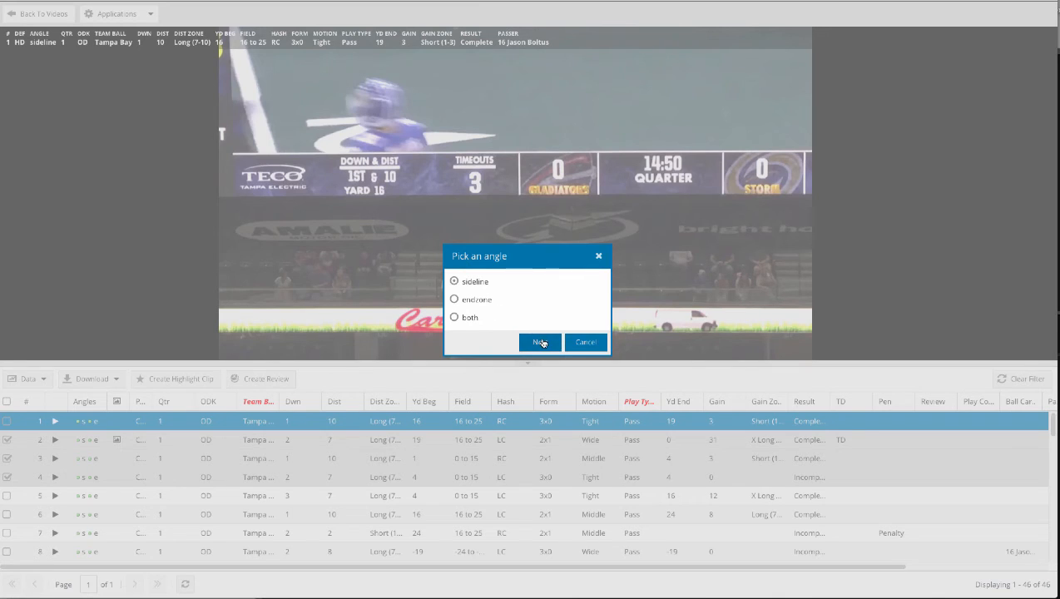
pyautogui.click(539, 343)
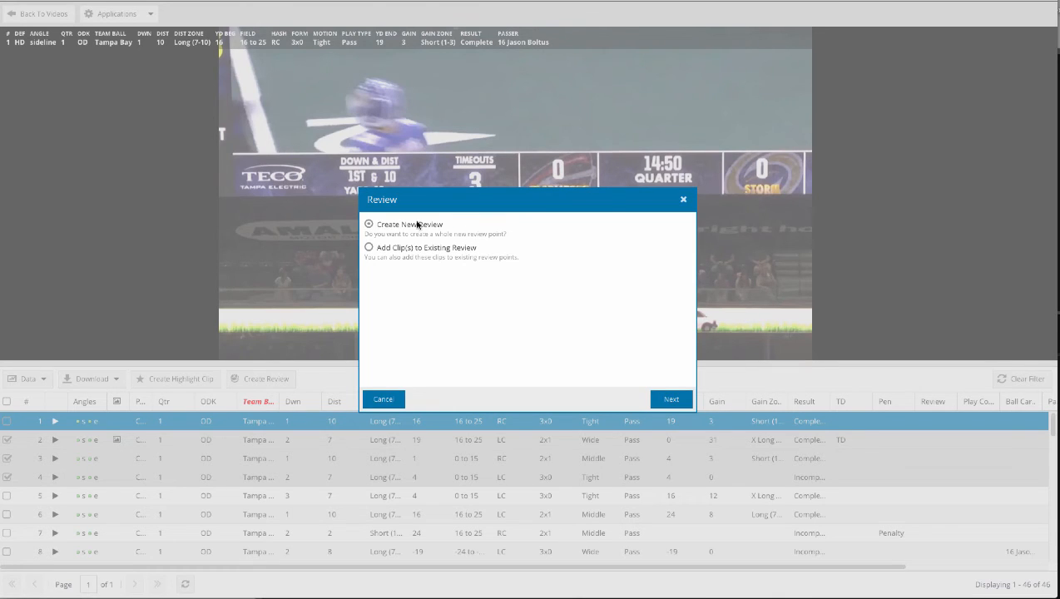
pyautogui.click(670, 399)
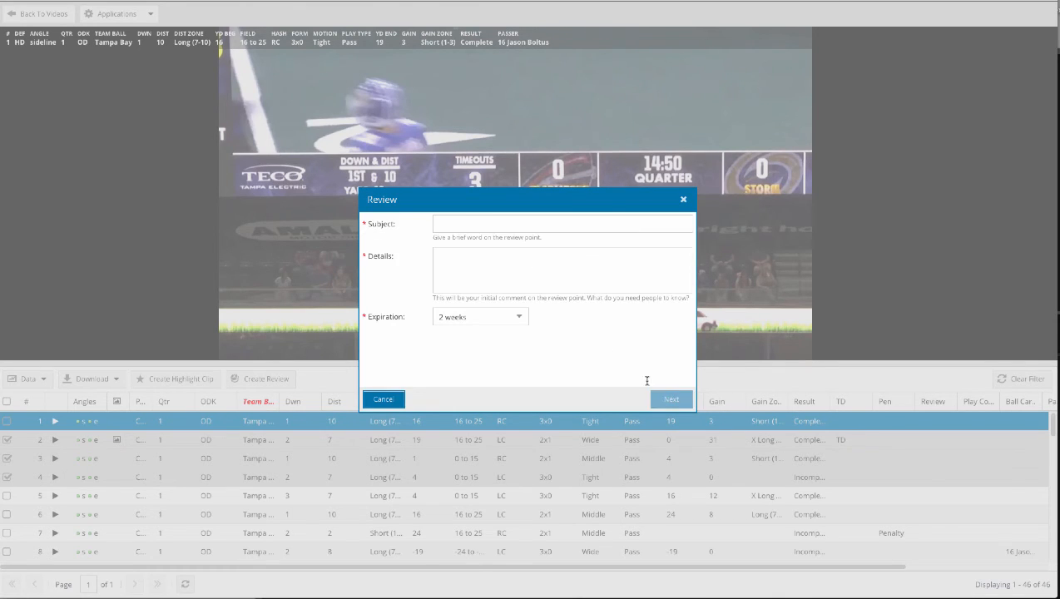
# Step: Name the review 'Rev 2' with note 'Look here' and send it to the athlete
pyautogui.write('Rev 2')
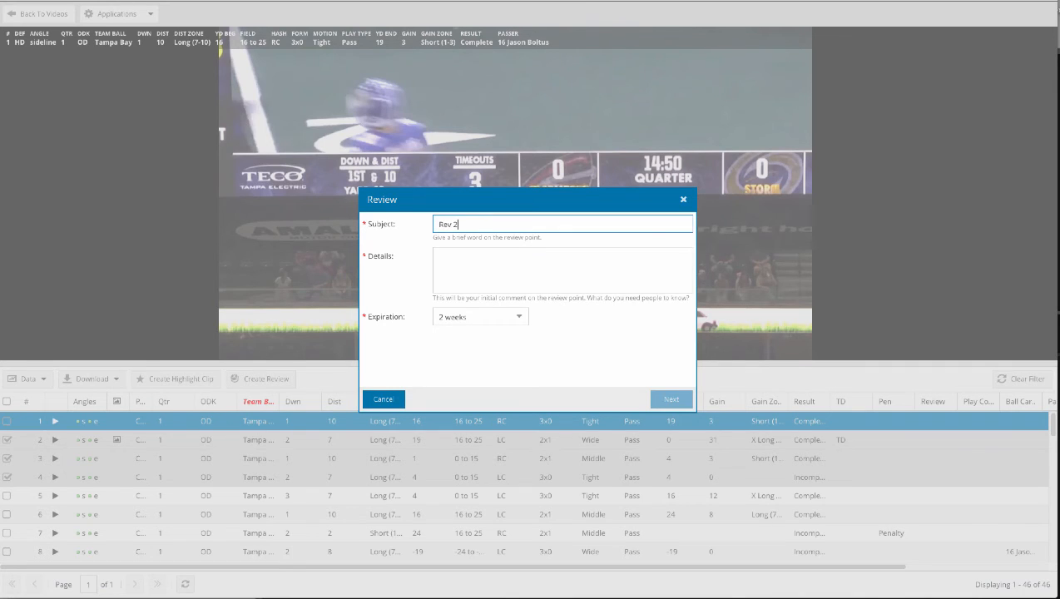
pyautogui.write('Look')
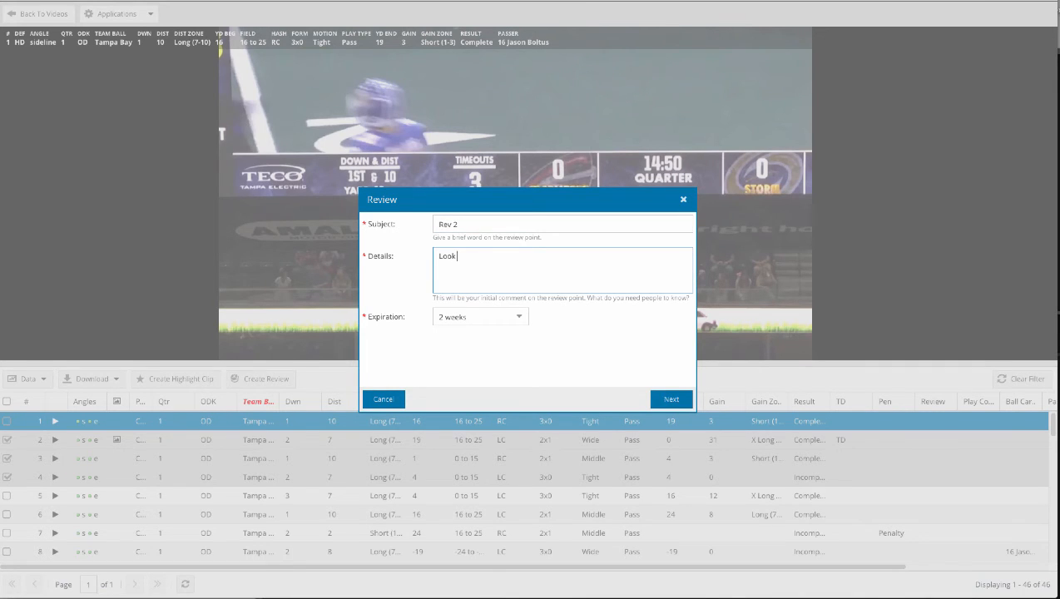
pyautogui.write('here...')
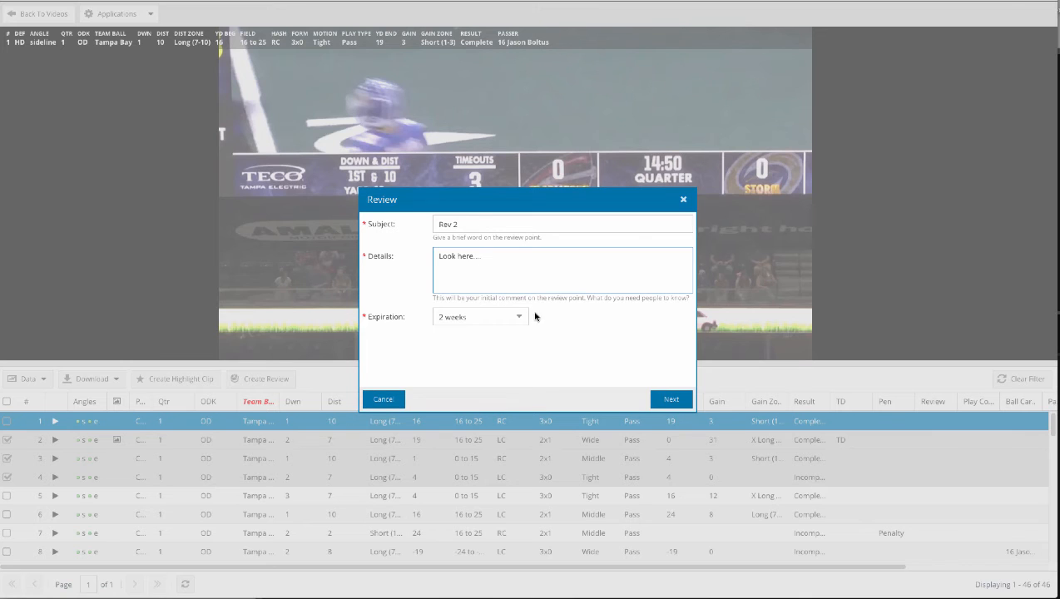
pyautogui.click(670, 399)
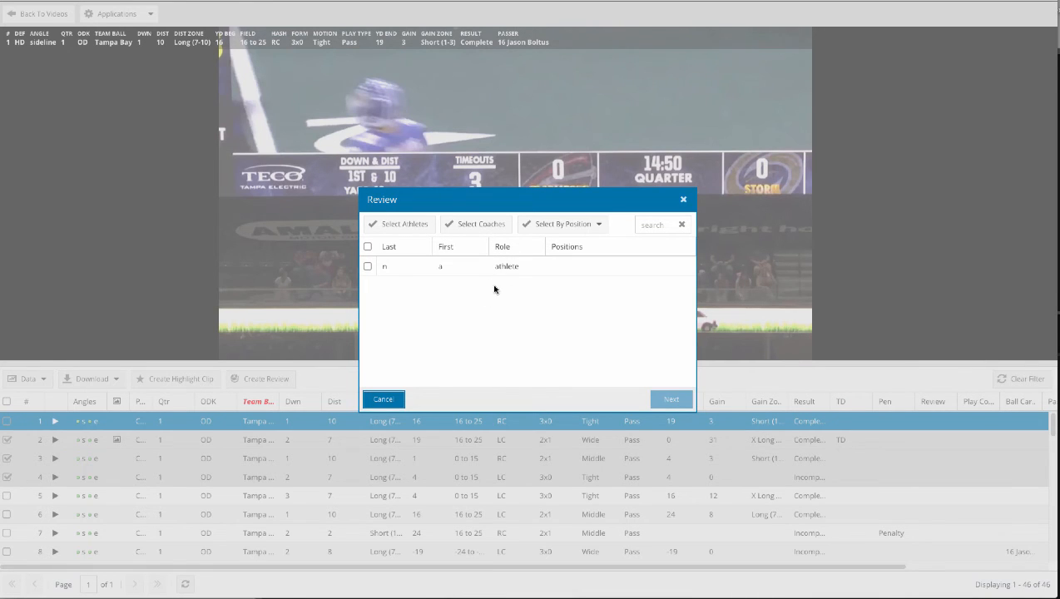
pyautogui.click(368, 247)
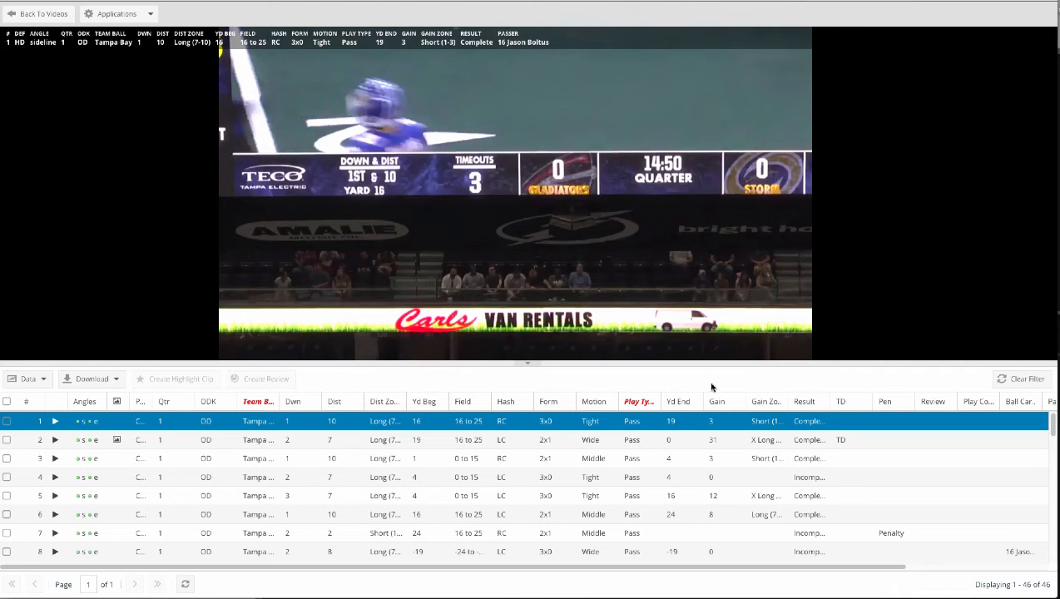
pyautogui.moveTo(574, 389)
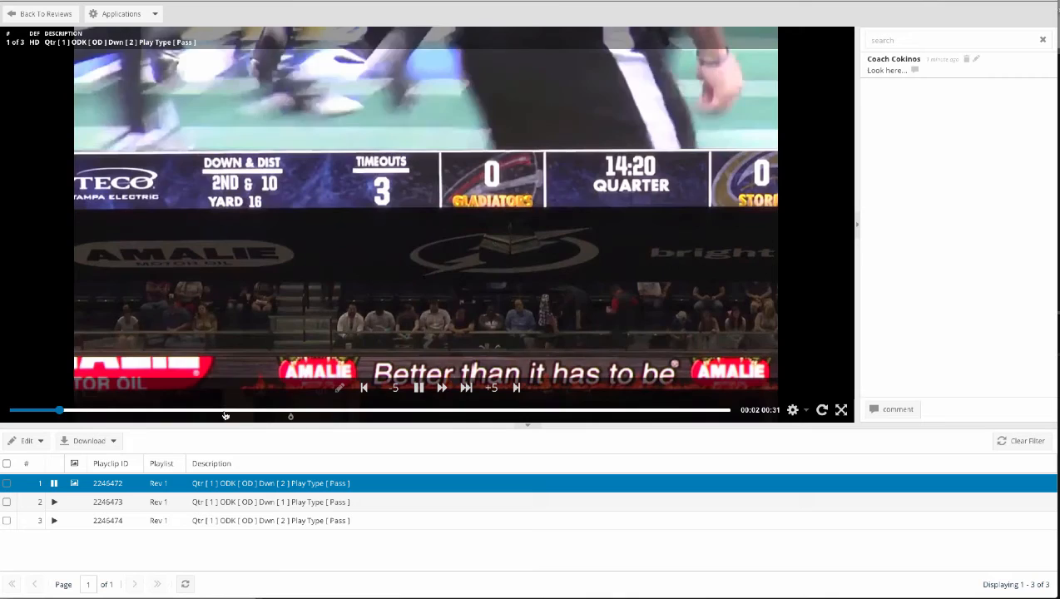
# Step: Play the review's pass clips with the coach's comment, then return to the sent reviews list
pyautogui.click(417, 388)
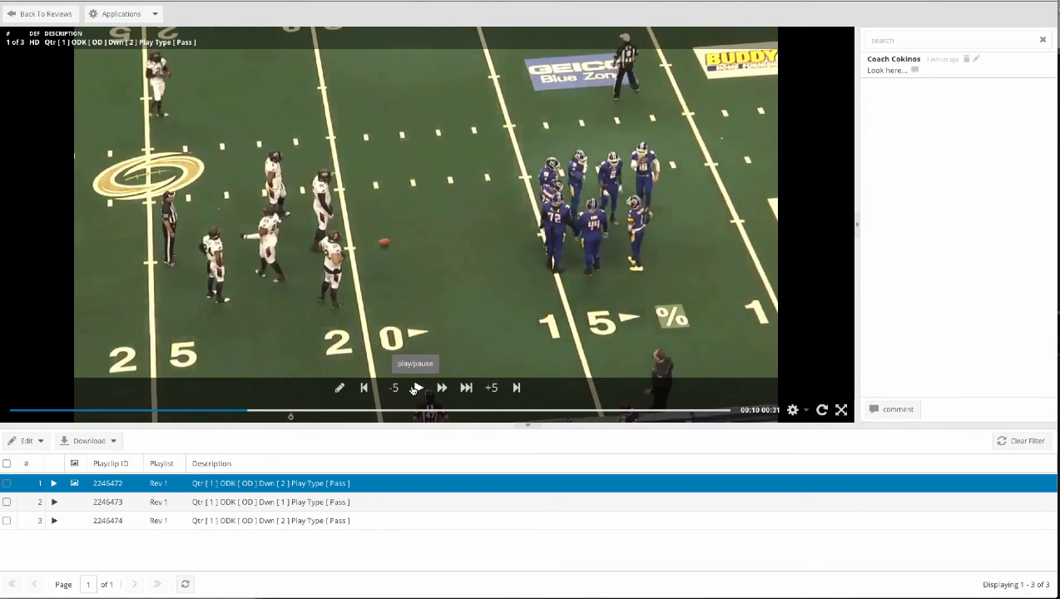
pyautogui.moveTo(453, 311)
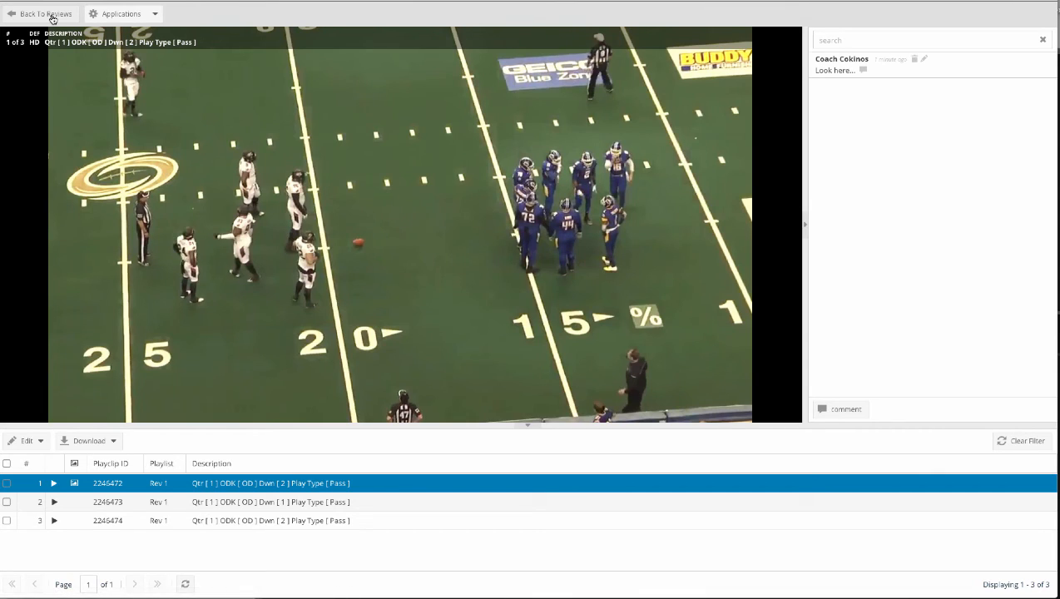
pyautogui.click(45, 13)
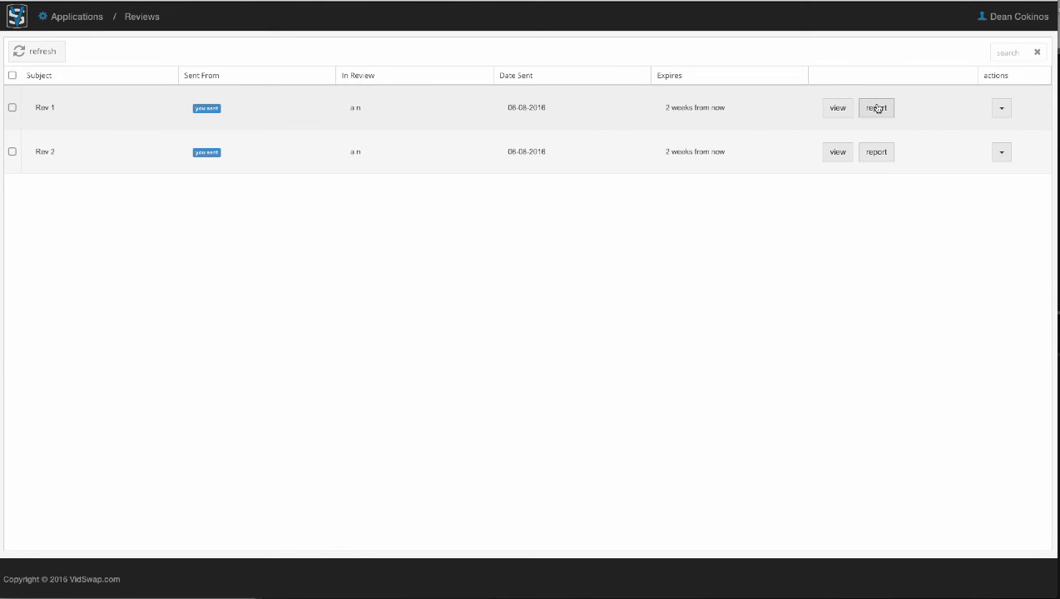
# Step: Bring up the viewing report for Rev 1 from the Reviews list
pyautogui.click(875, 106)
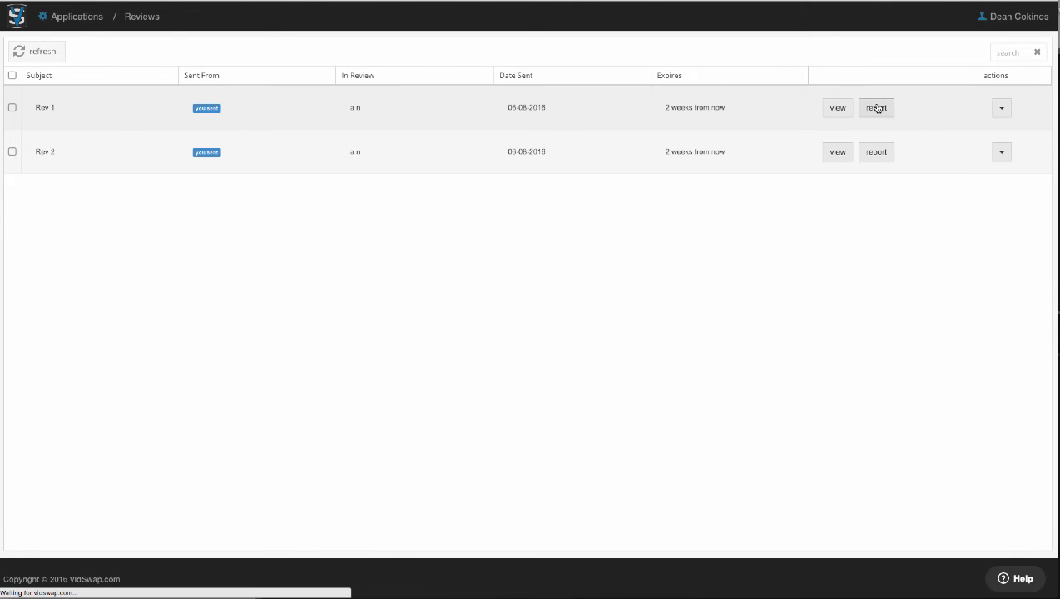
pyautogui.click(875, 106)
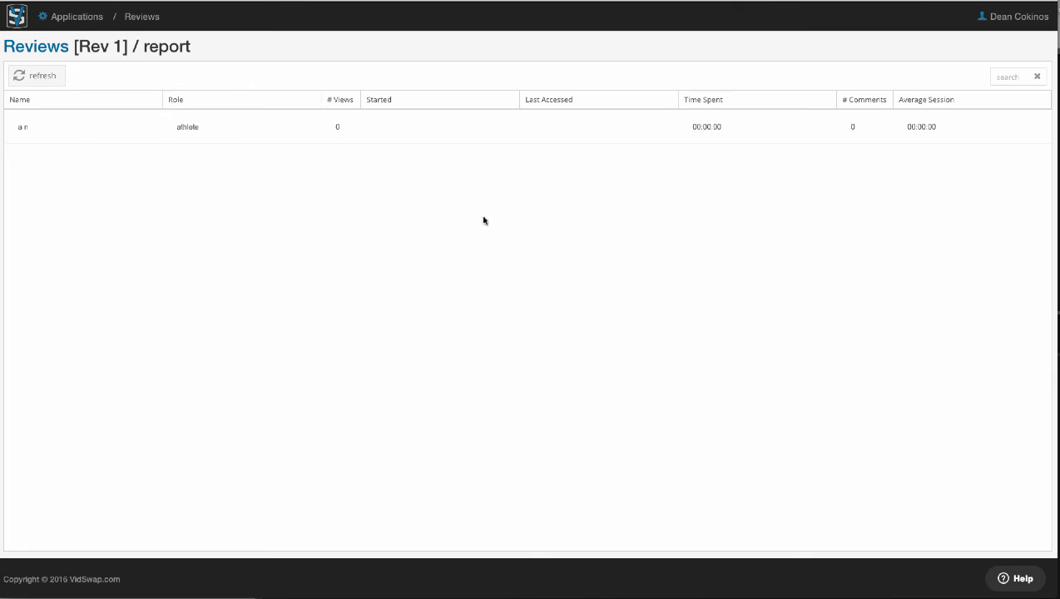
pyautogui.moveTo(369, 186)
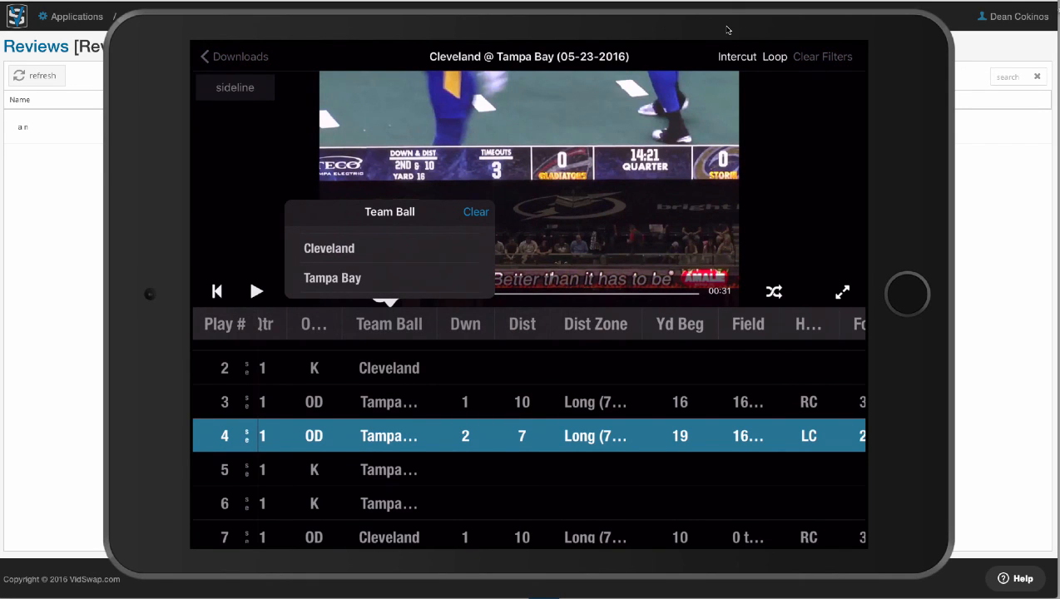
# Step: On the iPad app, filter the Cleveland @ Tampa Bay plays to Tampa Bay's ball
pyautogui.click(332, 276)
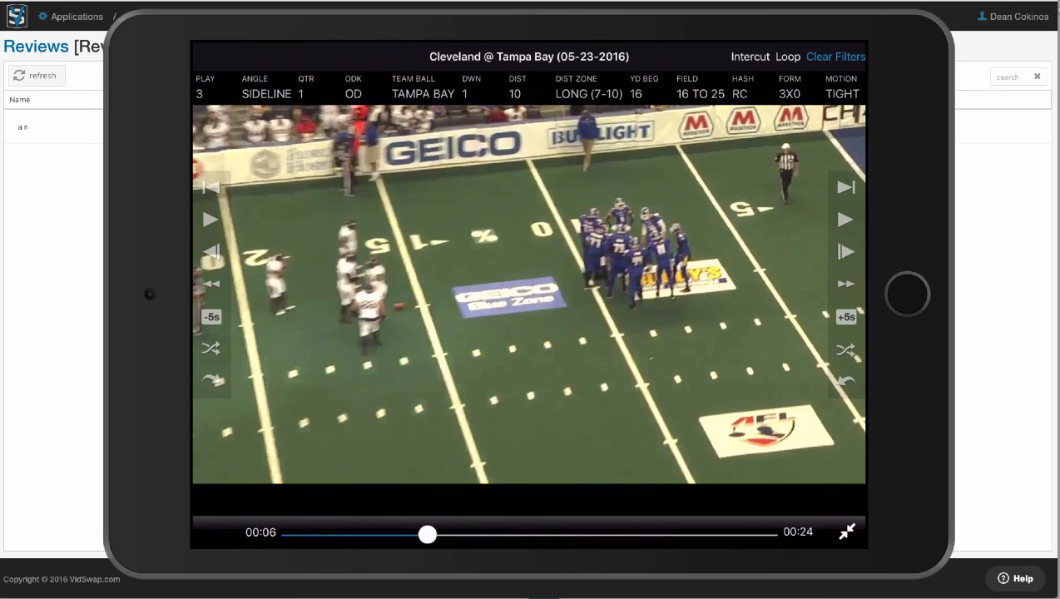
pyautogui.moveTo(447, 156)
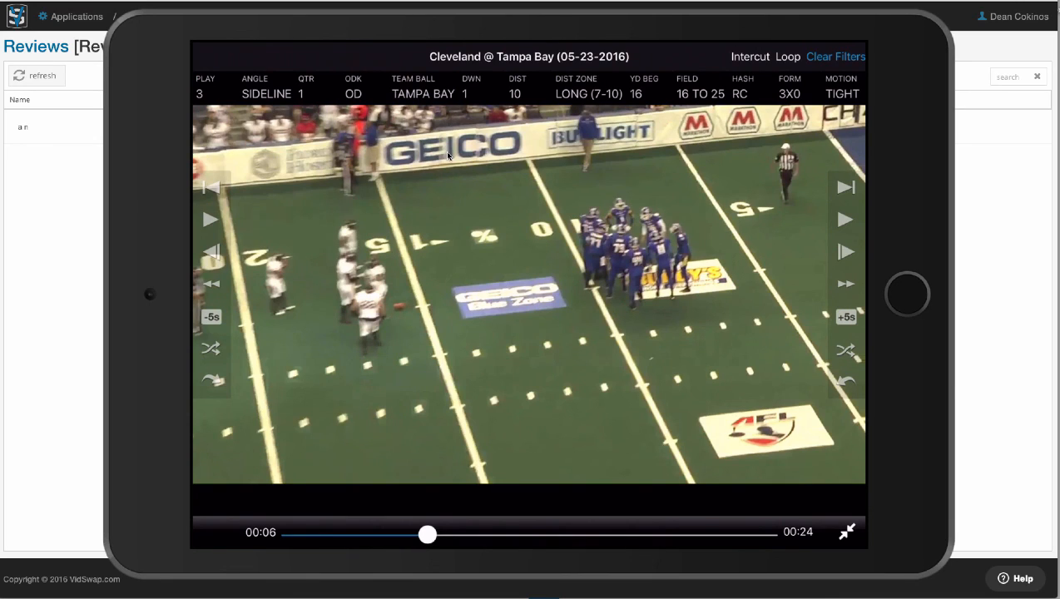